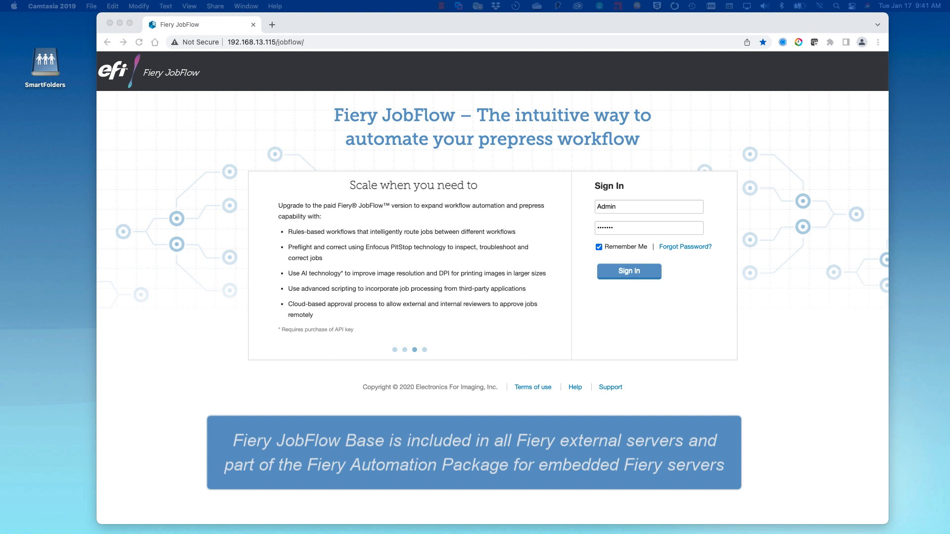
Step: Sign in to Fiery JobFlow Base as the administrator to reach its settings
left_click(629, 271)
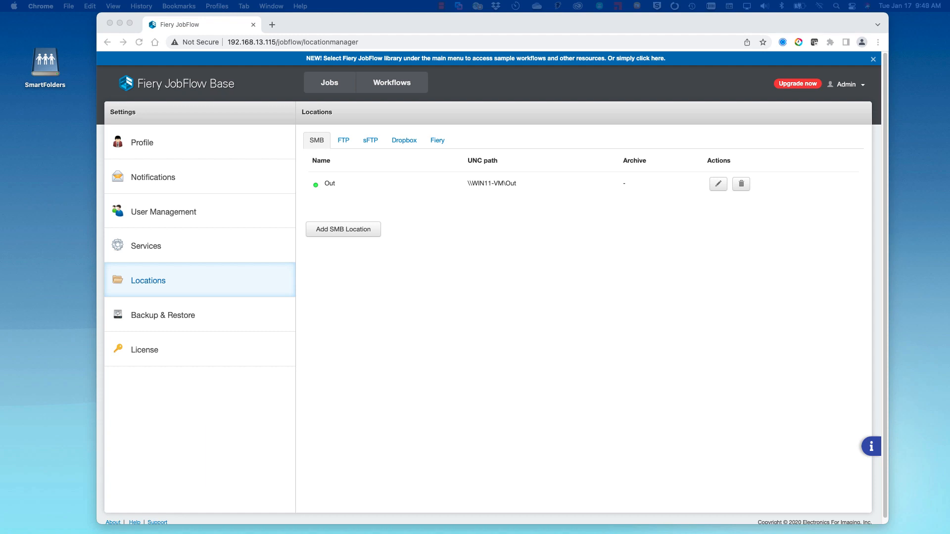
mouse_move(40, 28)
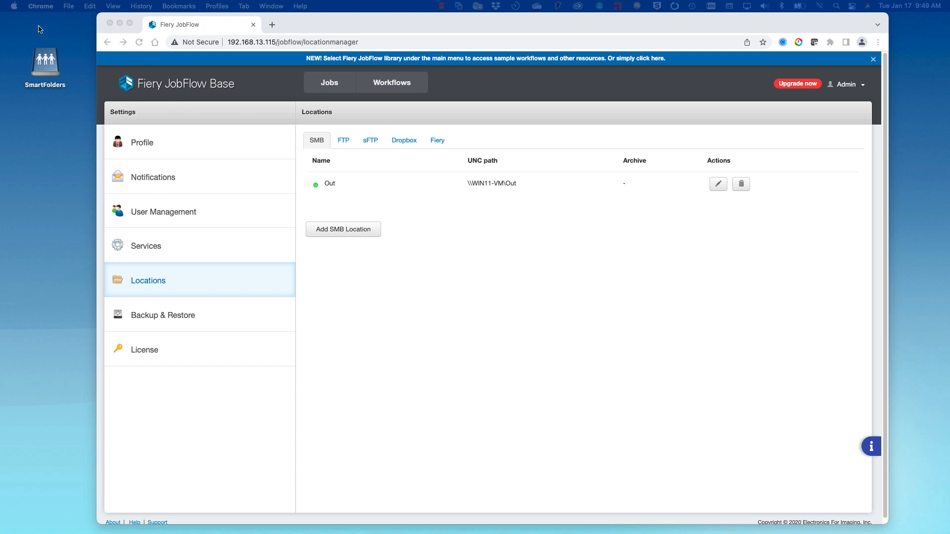
mouse_move(56, 93)
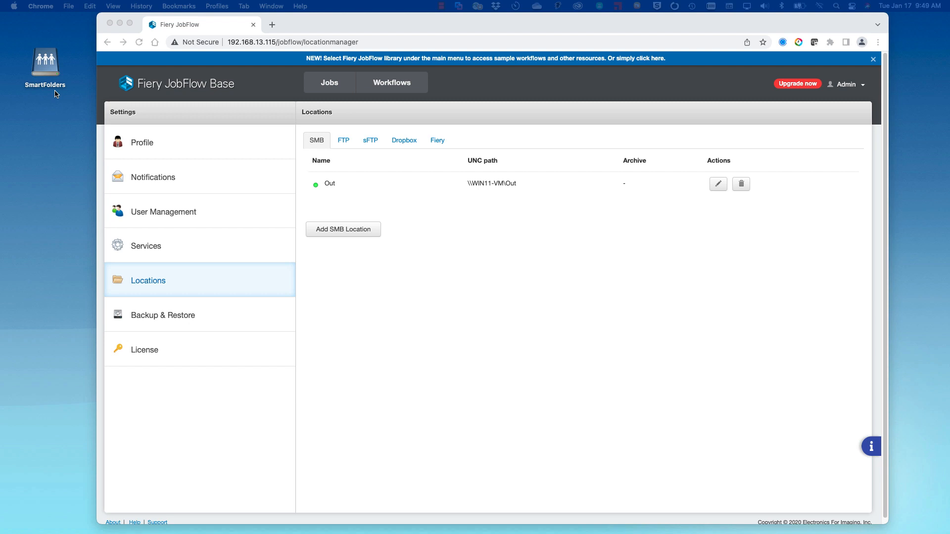
mouse_move(346, 148)
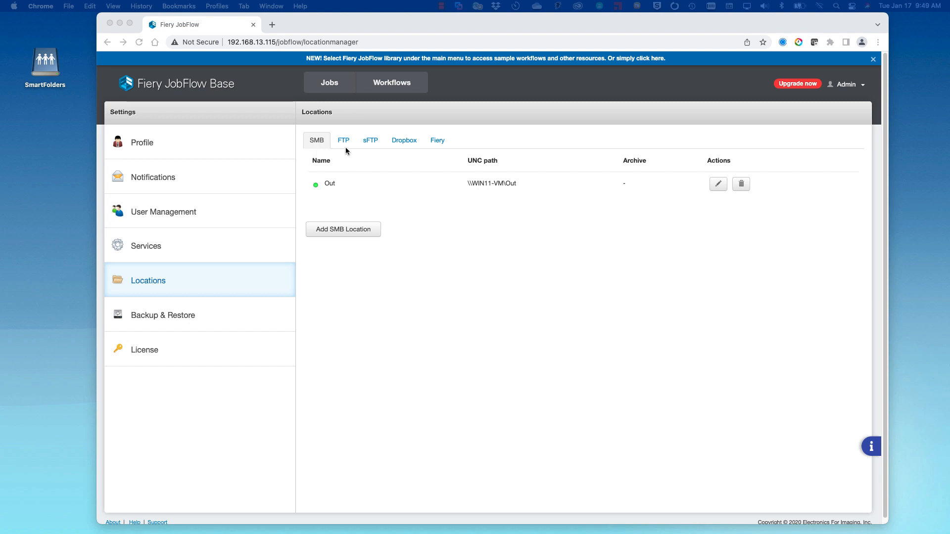
mouse_move(418, 149)
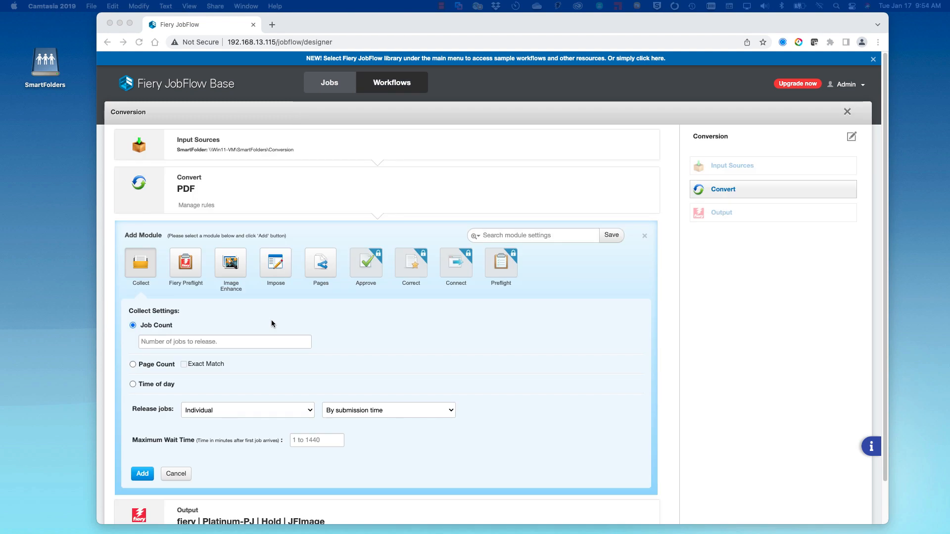
mouse_move(253, 281)
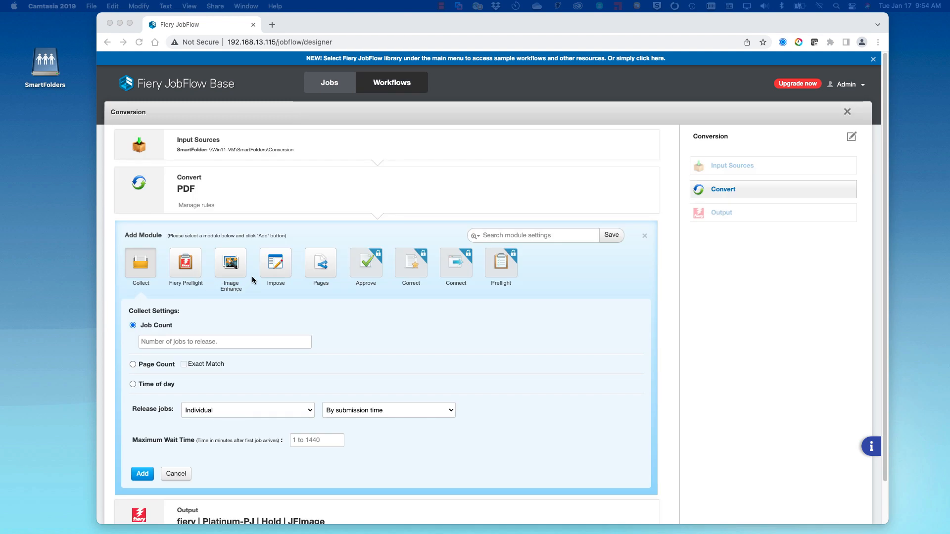
mouse_move(278, 275)
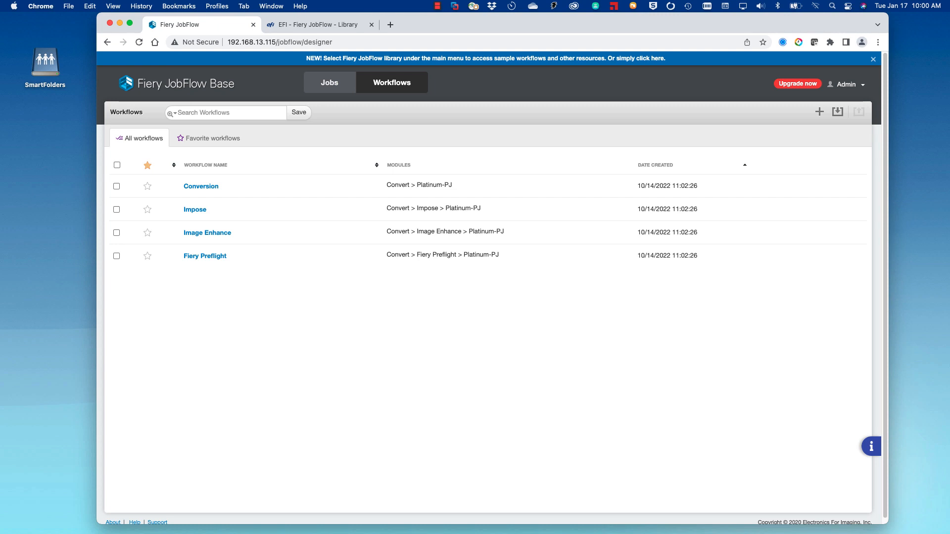
mouse_move(856, 106)
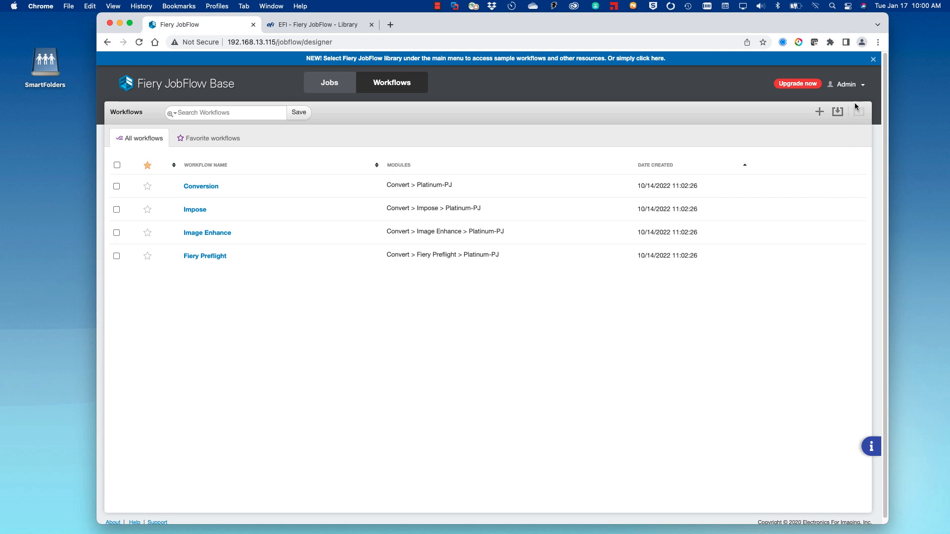
Step: Open the Fiery JobFlow library from the Admin menu and download the Multi-job merge workflow zip
left_click(847, 84)
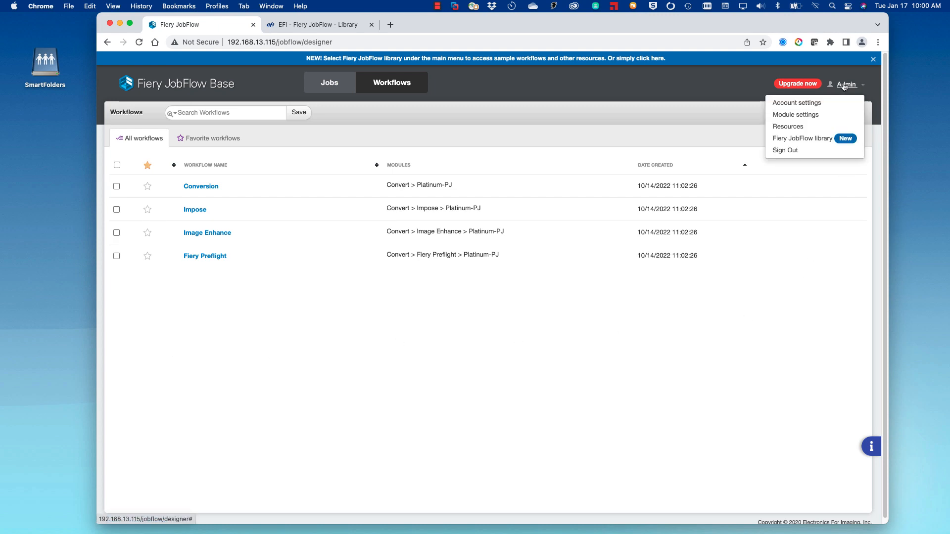
mouse_move(815, 139)
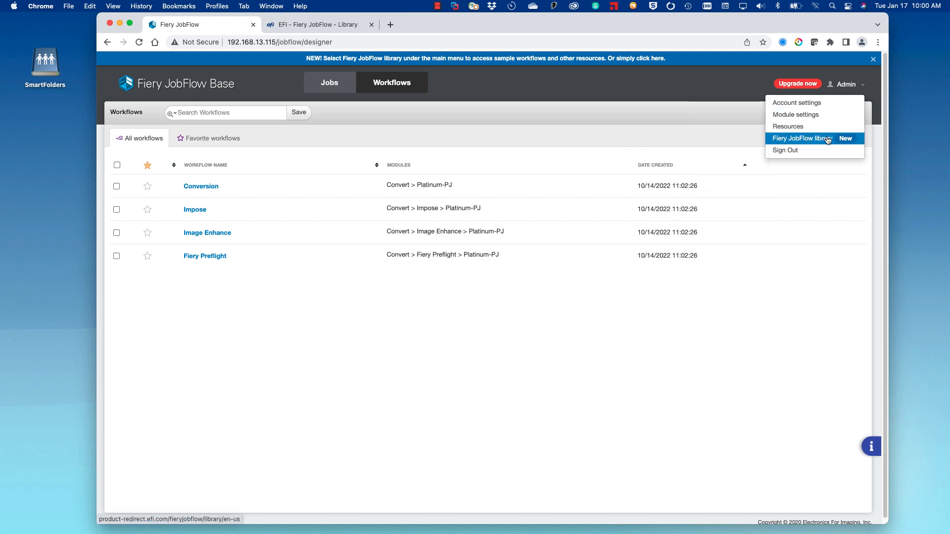
left_click(801, 138)
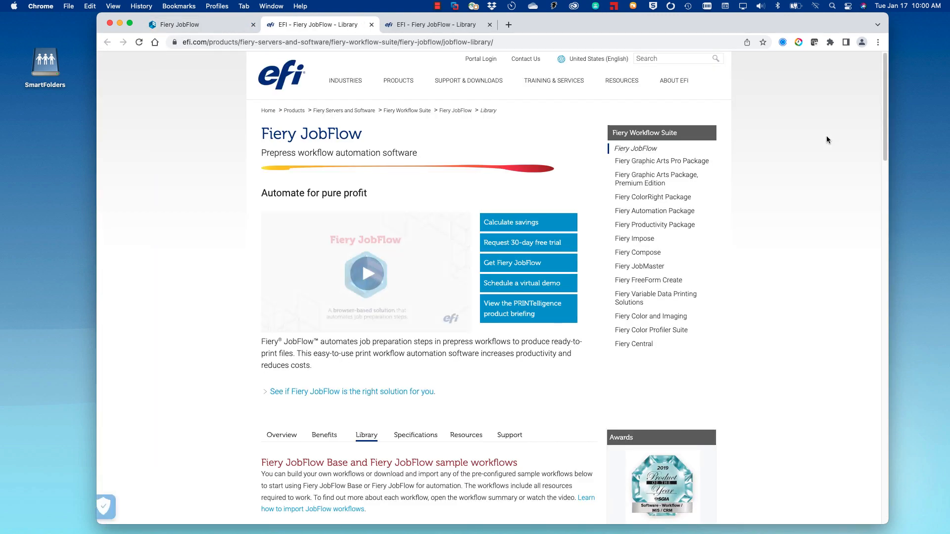
scroll("down", 3)
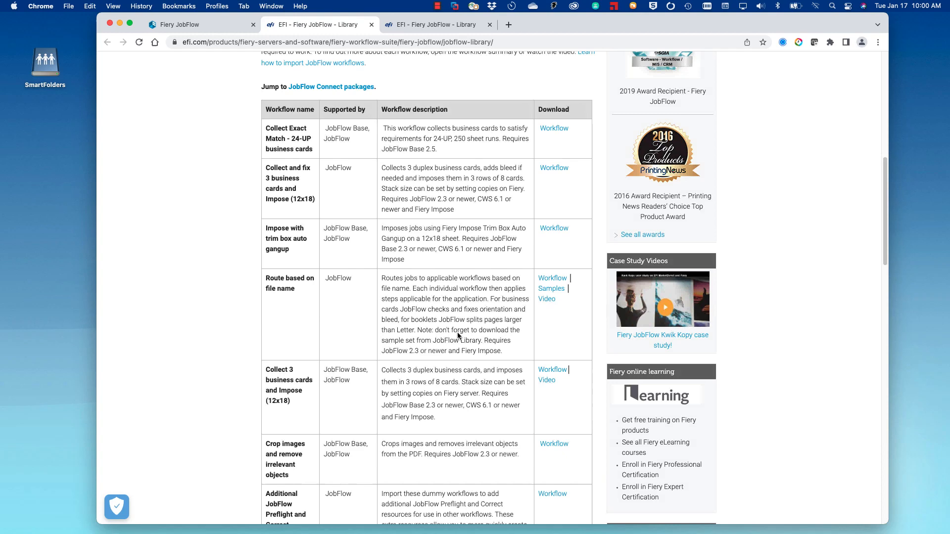
scroll("down", 3)
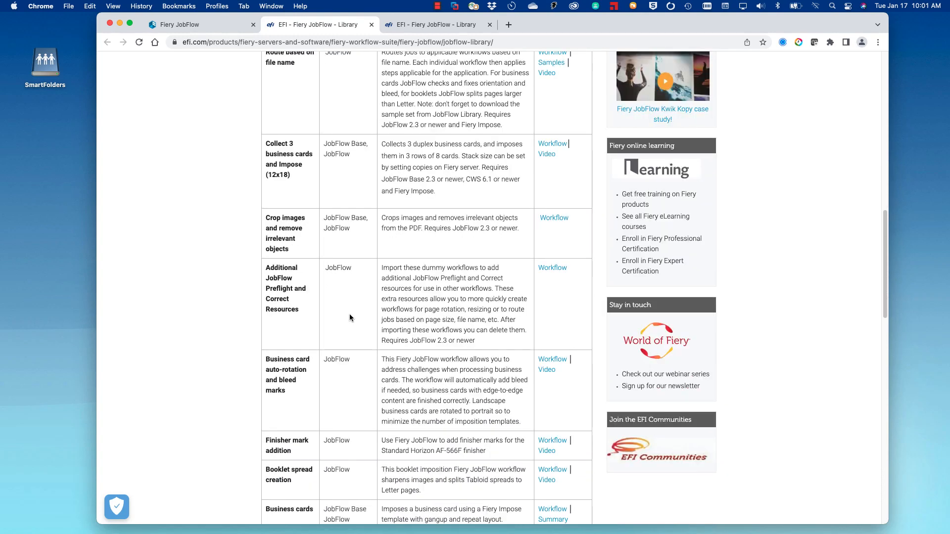
mouse_move(367, 217)
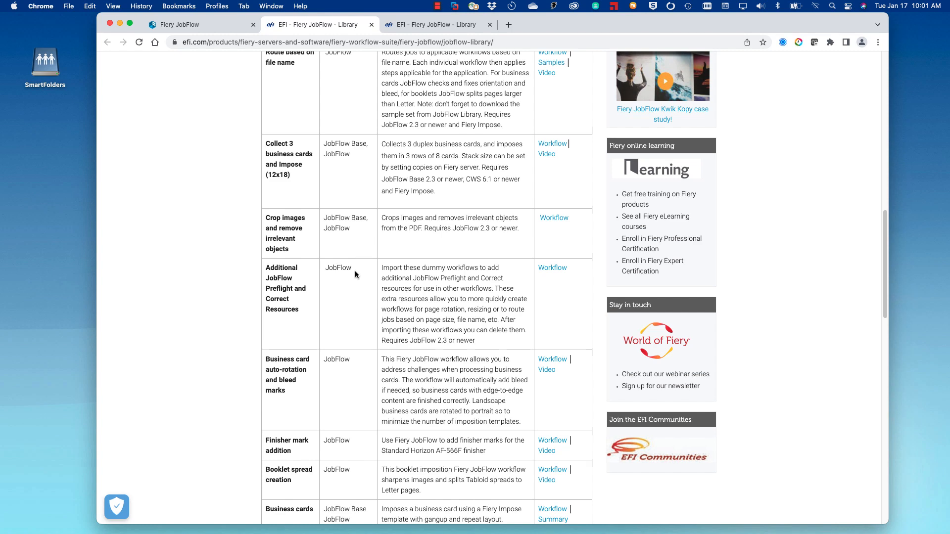
mouse_move(370, 249)
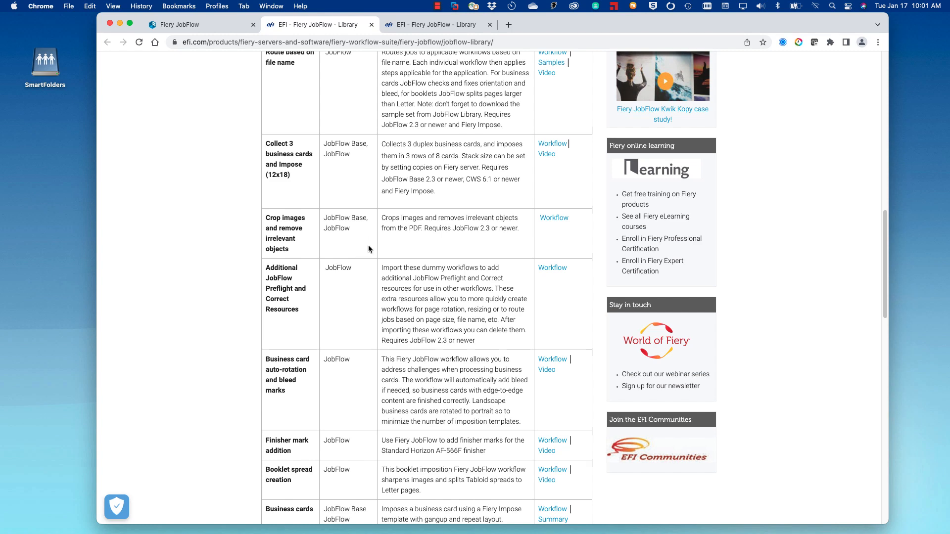
scroll("down", 3)
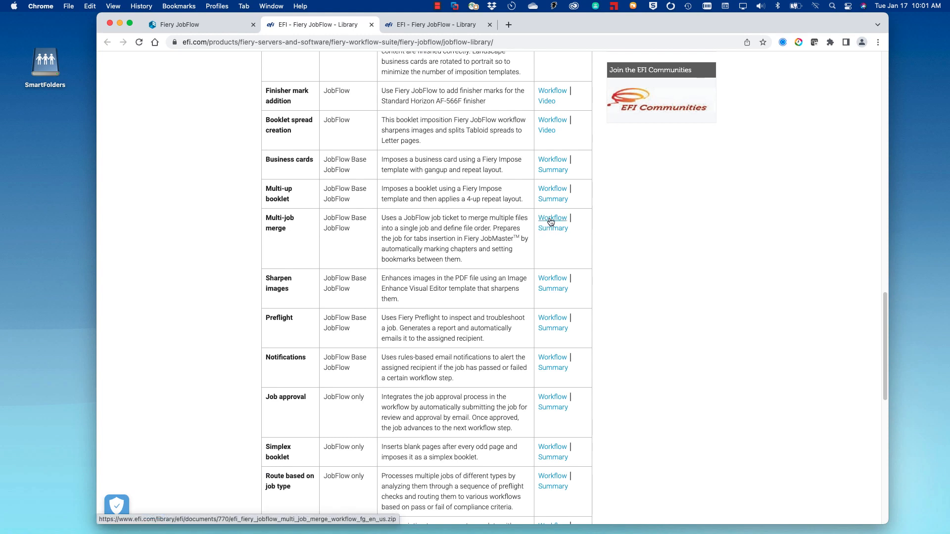
left_click(552, 217)
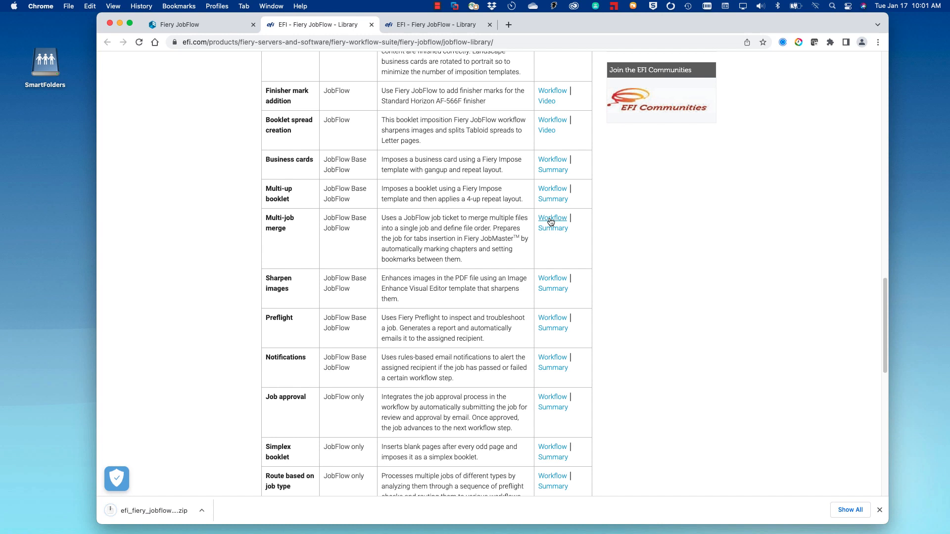
mouse_move(195, 110)
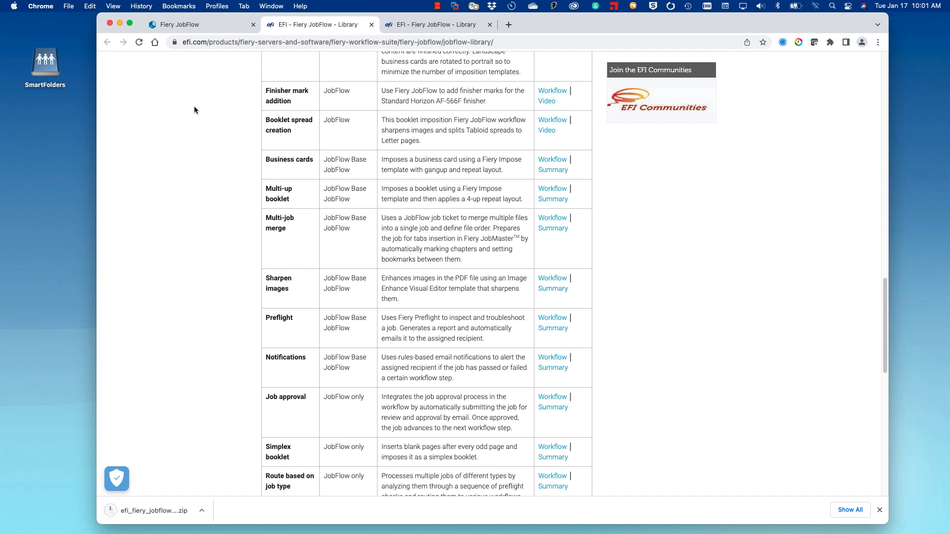
Step: Import the downloaded Multi-job merge zip from Downloads as the JFB-Ticket workflow
left_click(191, 24)
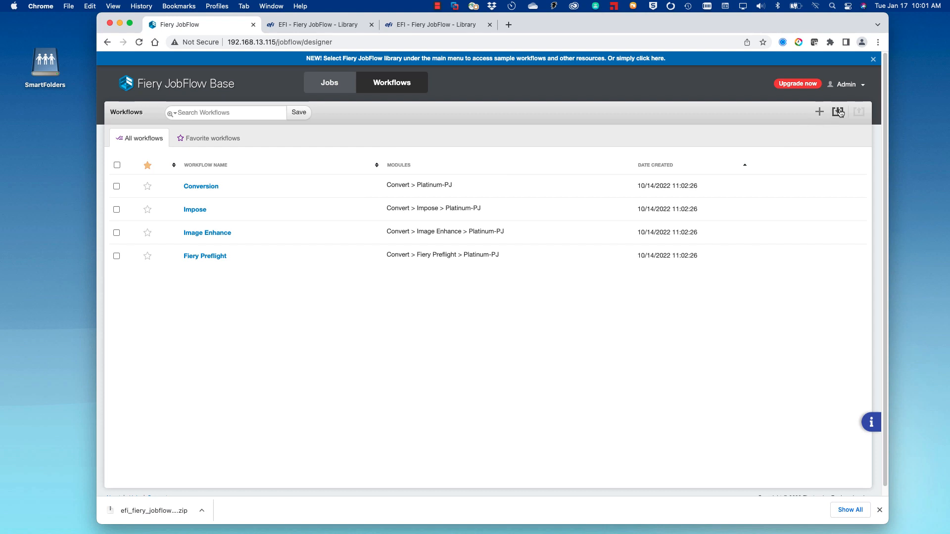
left_click(838, 112)
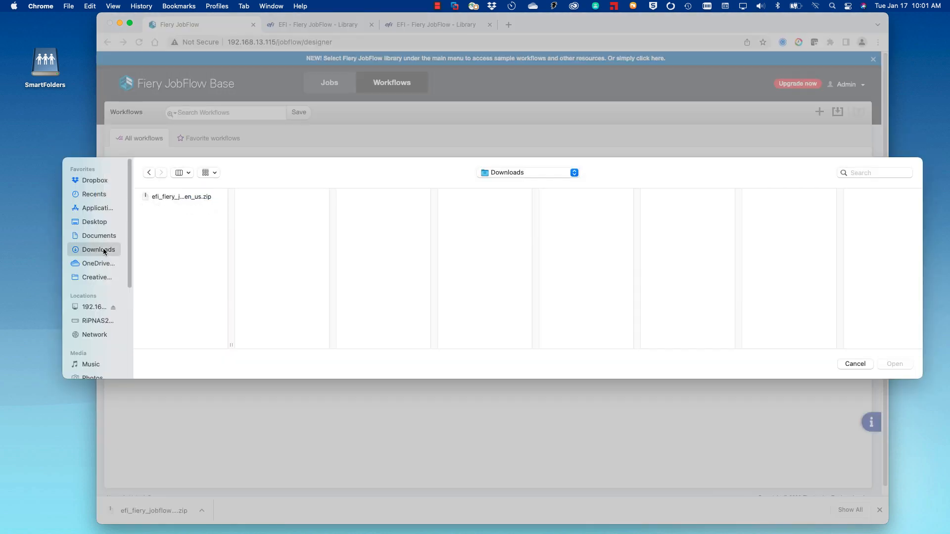
left_click(181, 196)
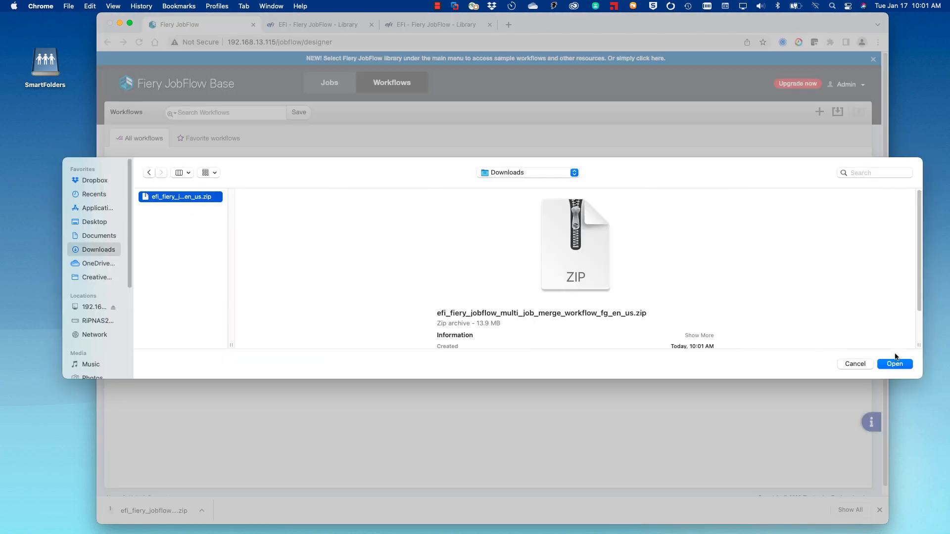
left_click(895, 363)
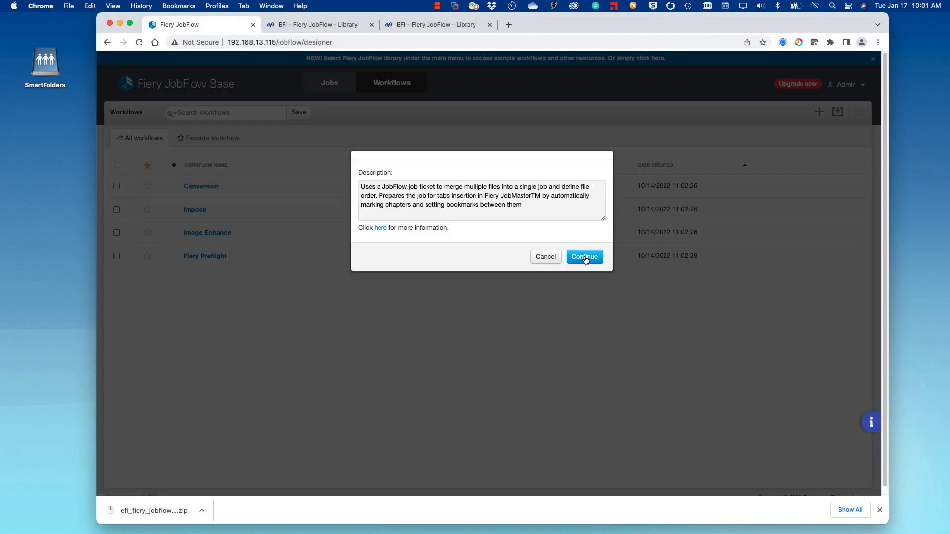
mouse_move(476, 224)
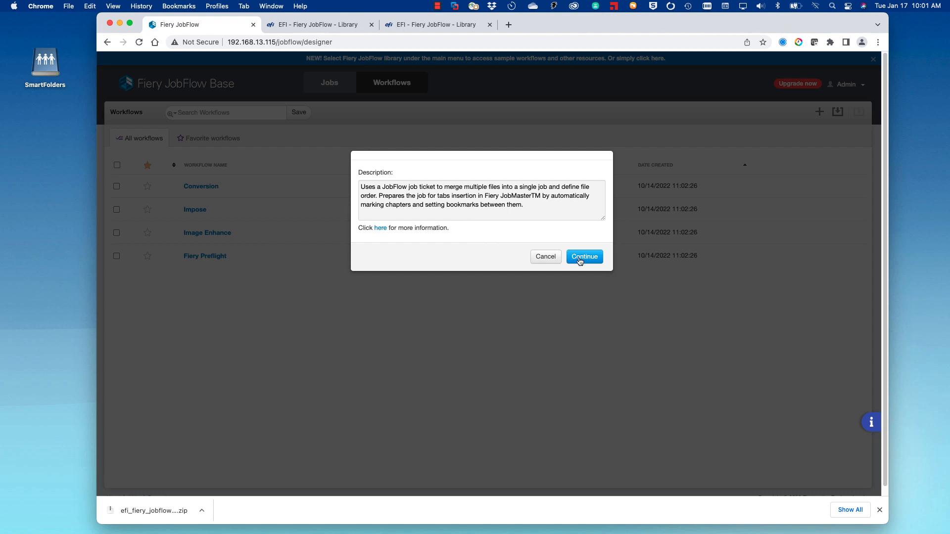
left_click(584, 256)
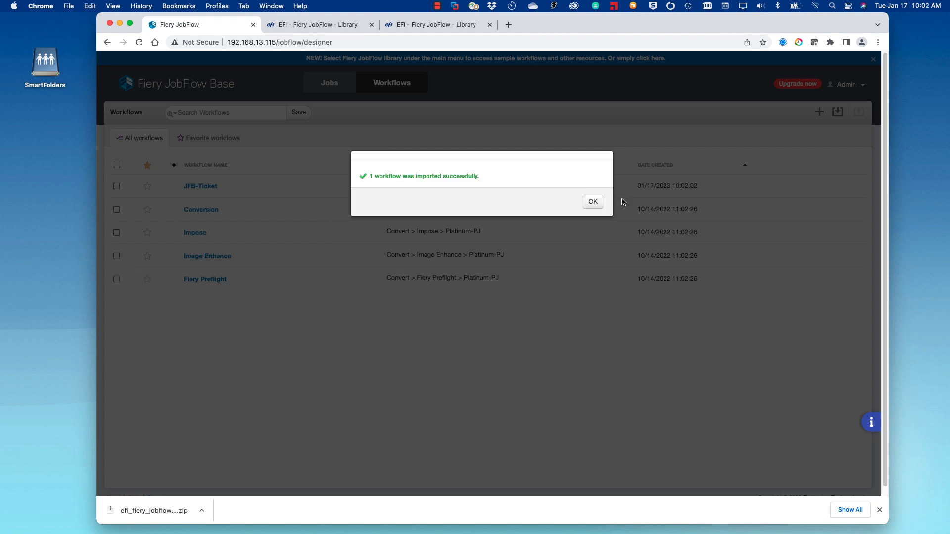
left_click(593, 202)
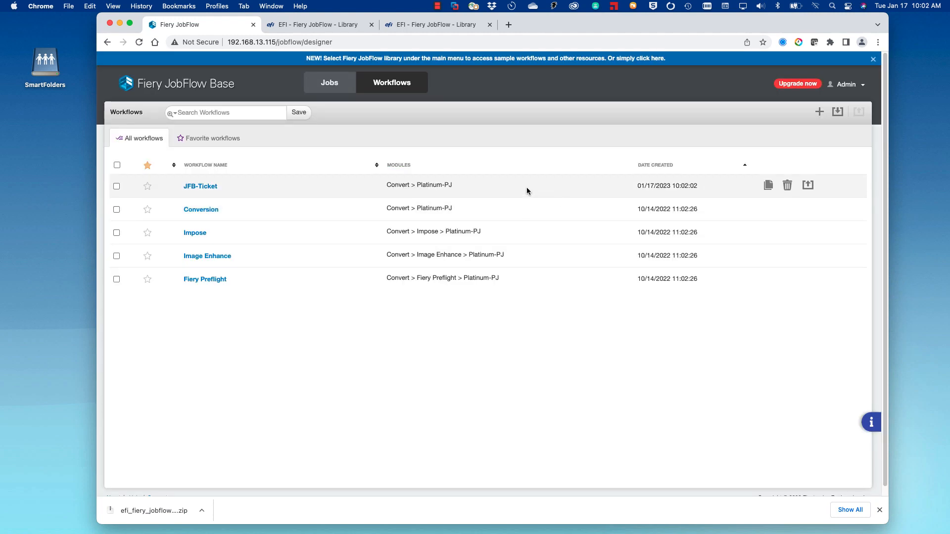
mouse_move(236, 202)
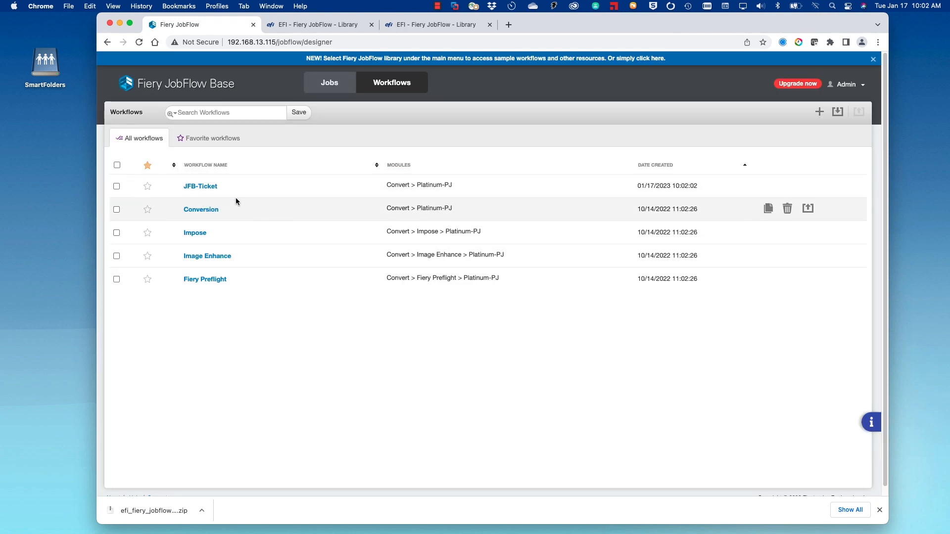
mouse_move(174, 180)
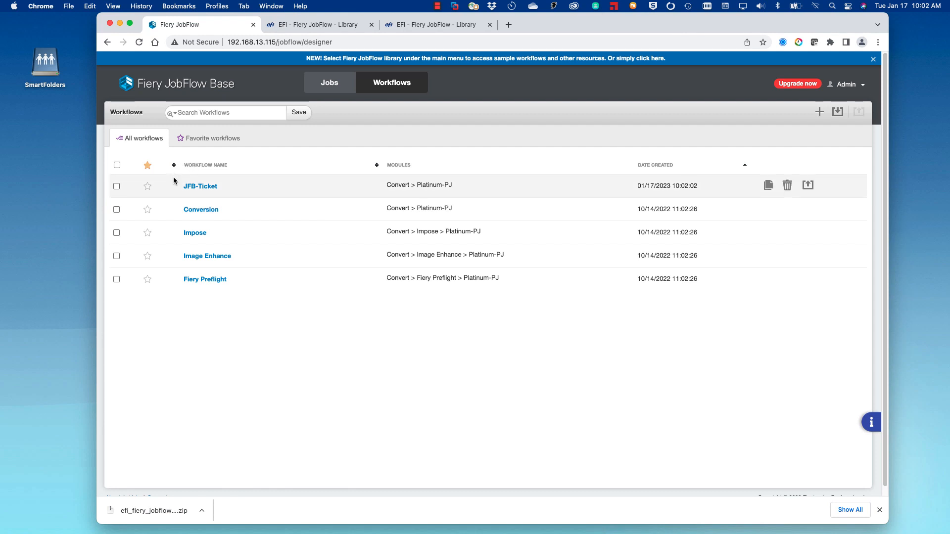
Step: Upload a job file to the JFB-Ticket workflow and view the Jobs overview
left_click(200, 186)
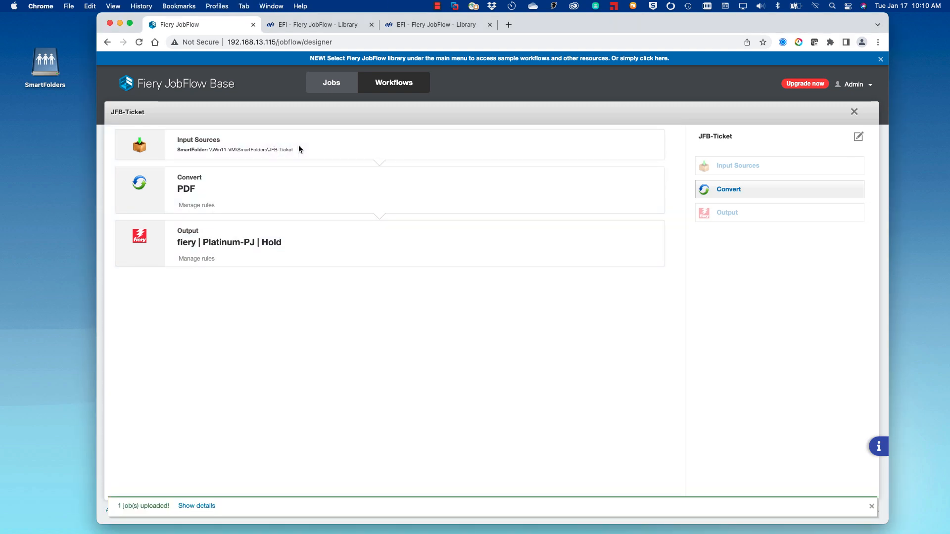
left_click(331, 82)
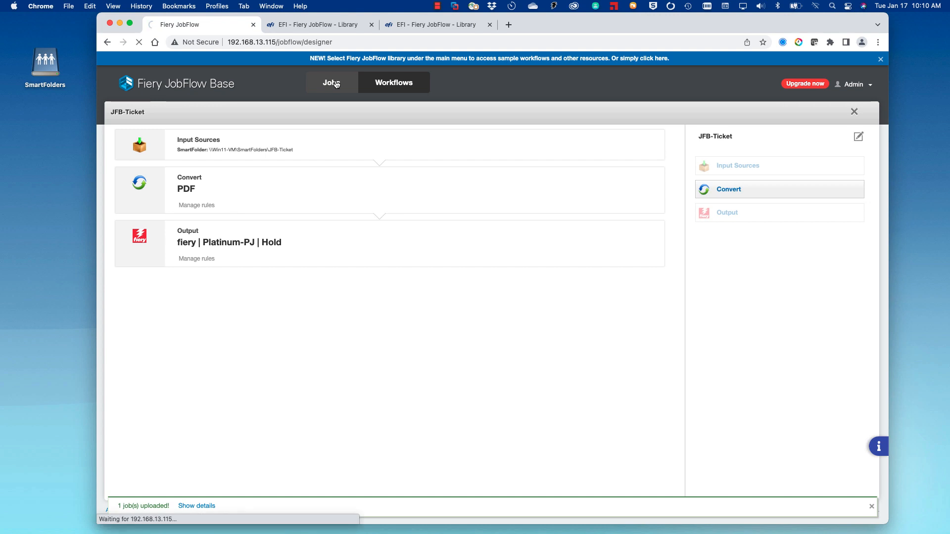
left_click(331, 82)
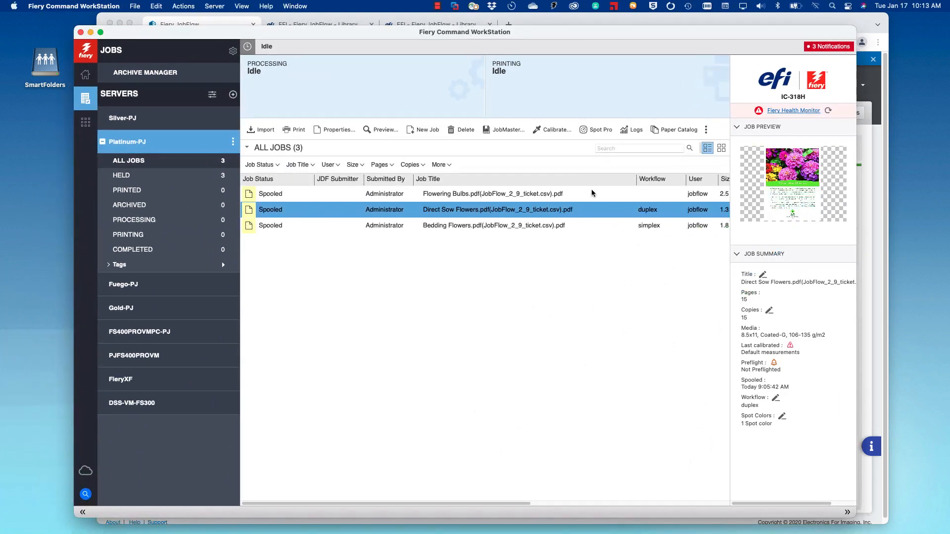
mouse_move(559, 196)
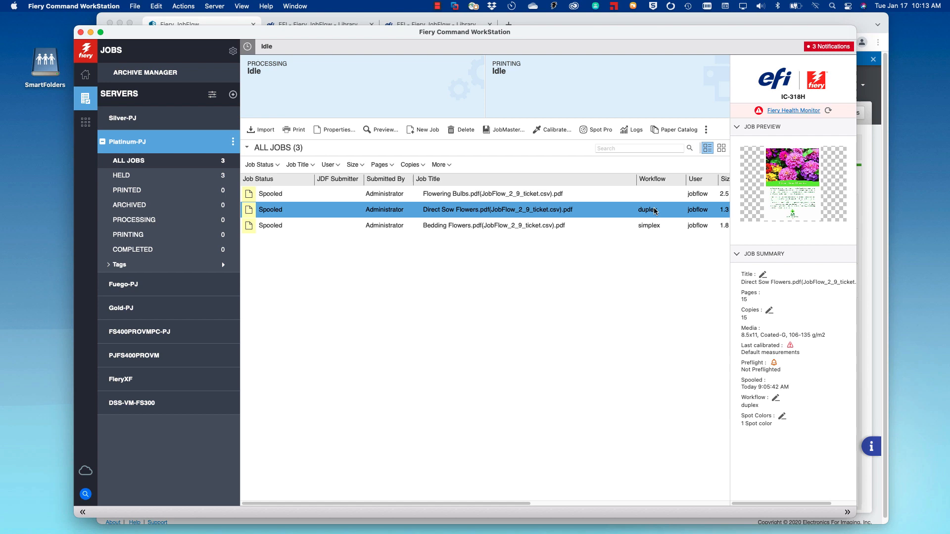
mouse_move(654, 216)
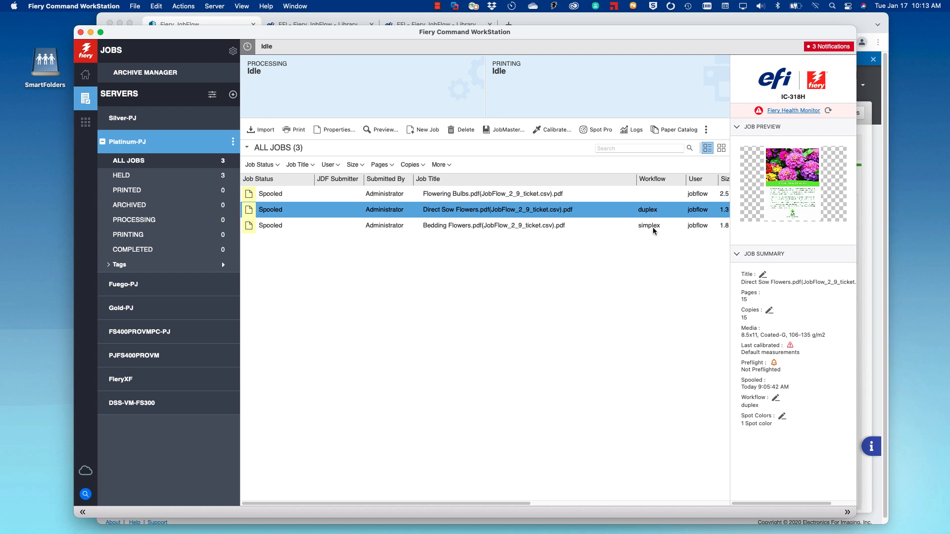
mouse_move(660, 213)
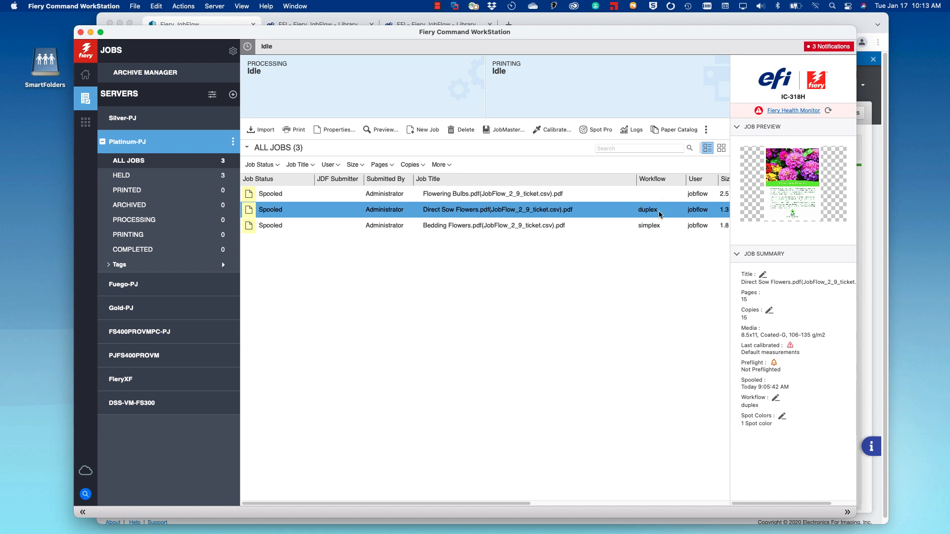
mouse_move(662, 227)
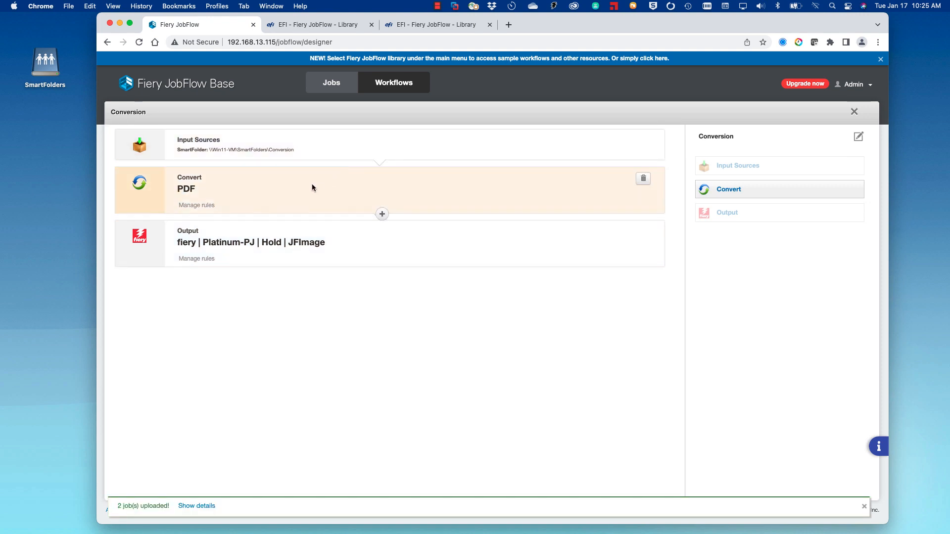
mouse_move(263, 190)
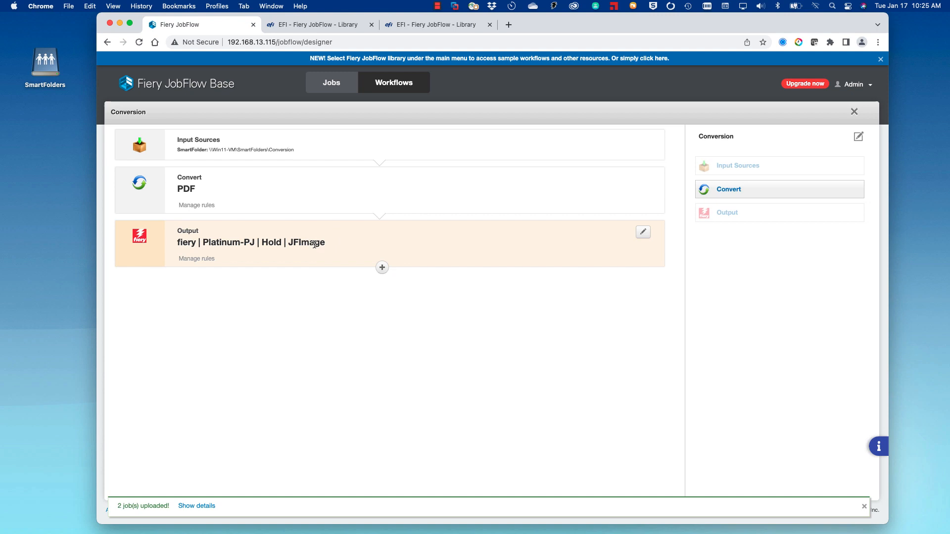
mouse_move(312, 247)
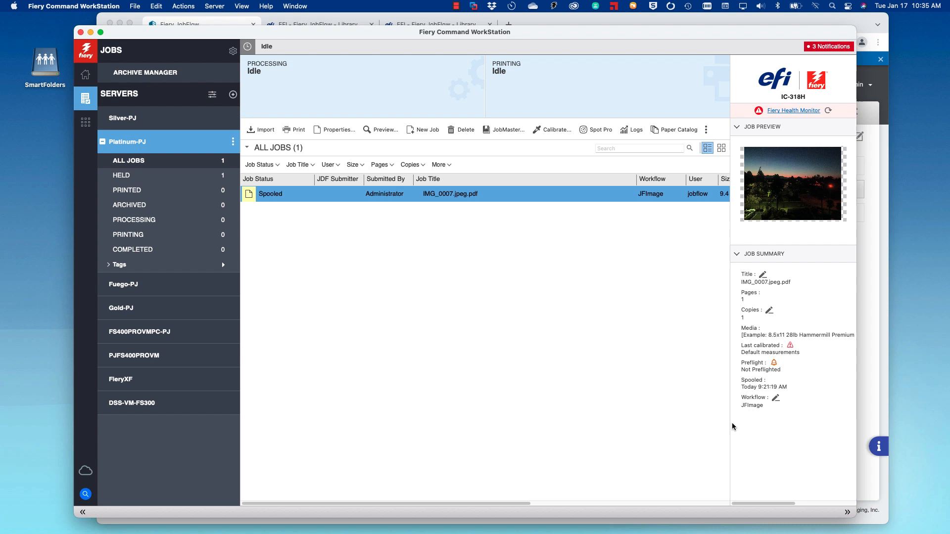
mouse_move(735, 418)
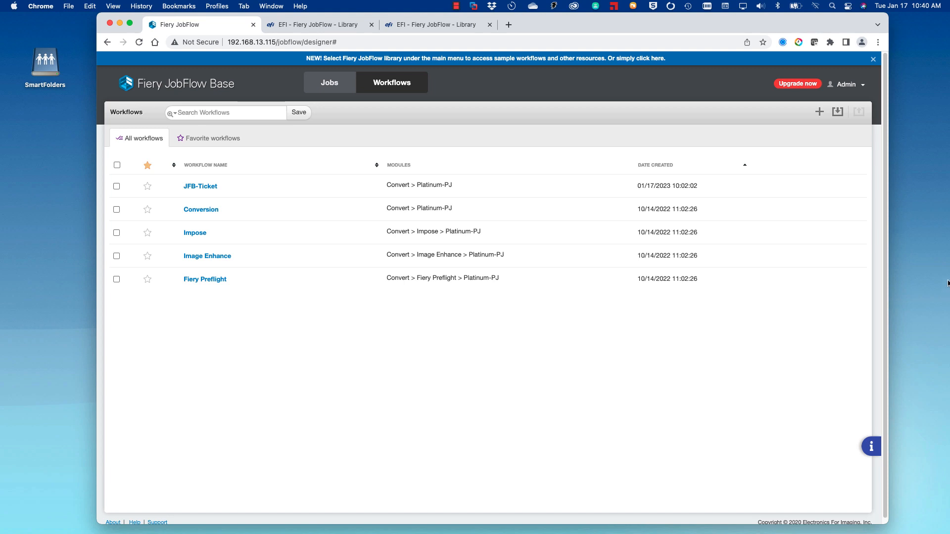
mouse_move(824, 112)
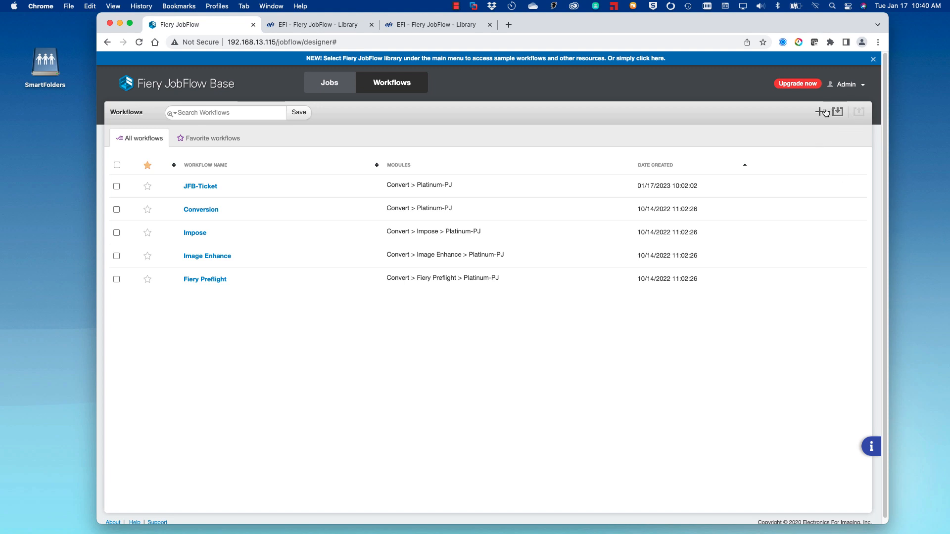
mouse_move(818, 113)
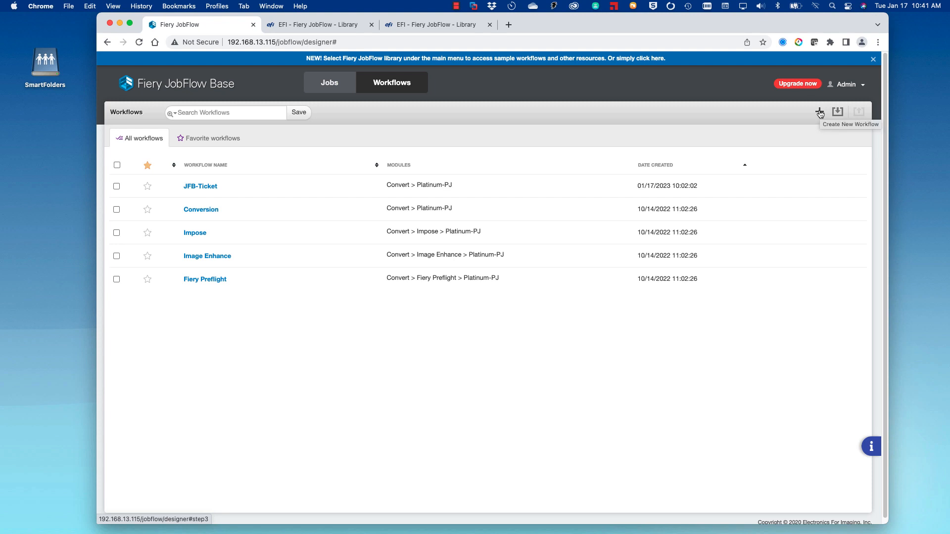
Step: Create a new workflow named My Workflow
left_click(819, 112)
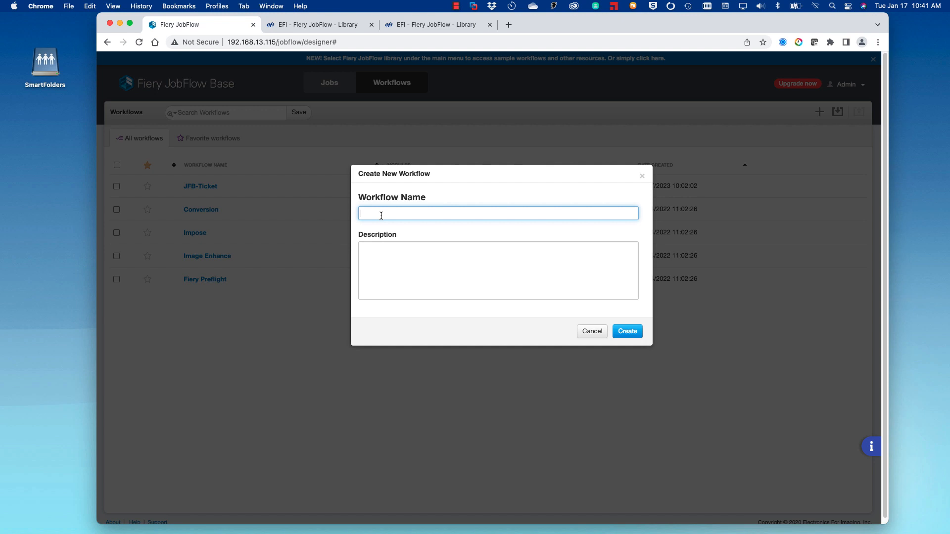
type("My Workflow")
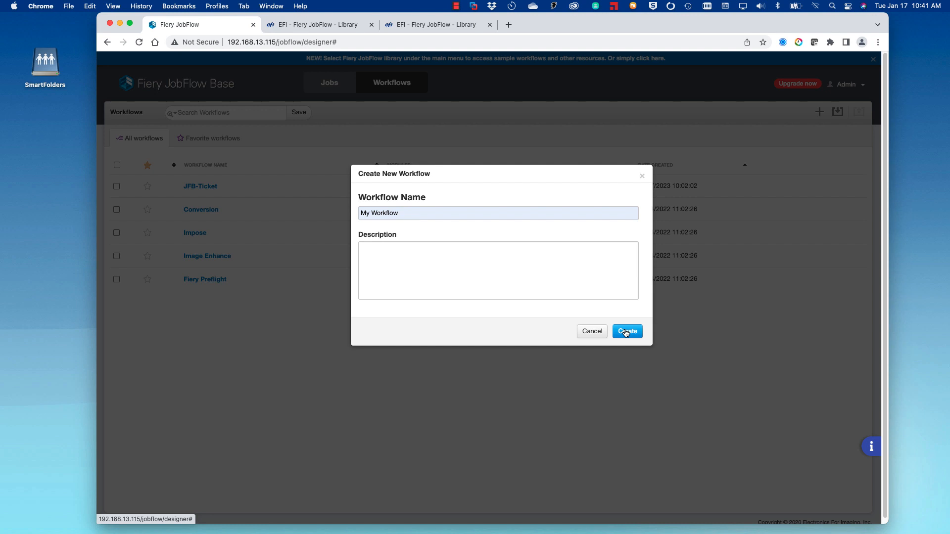
left_click(627, 331)
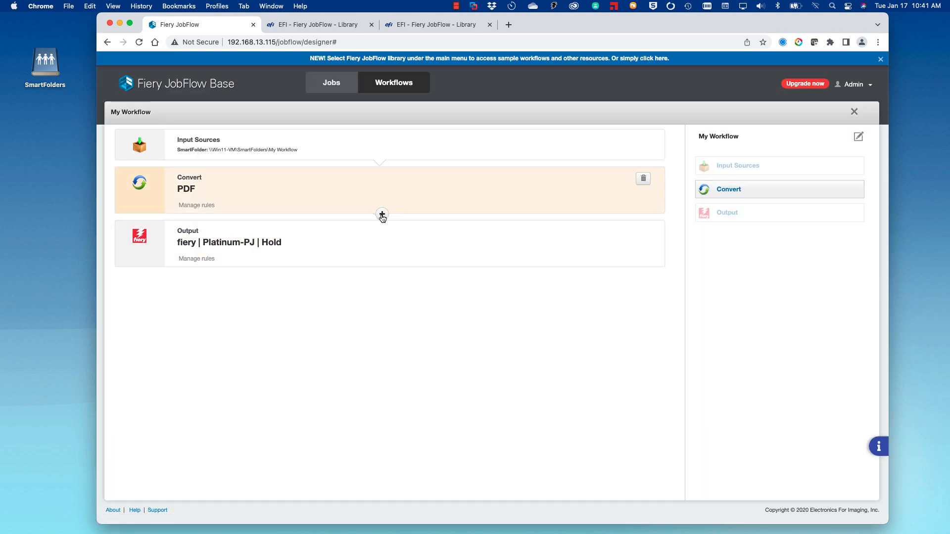
mouse_move(382, 215)
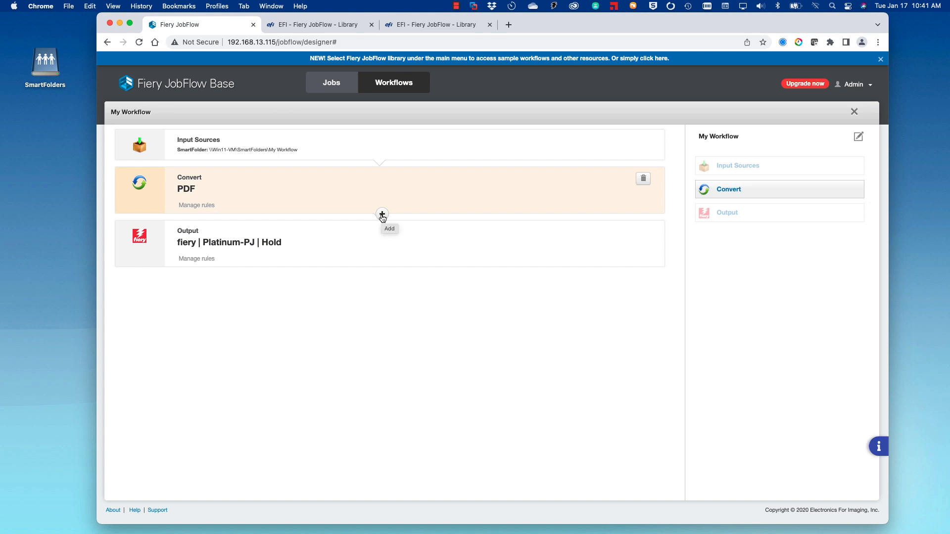
Step: Add Fiery Preflight after Convert using the JF-Check Spot Colors (Warning)_FieryColor1 preset
left_click(381, 215)
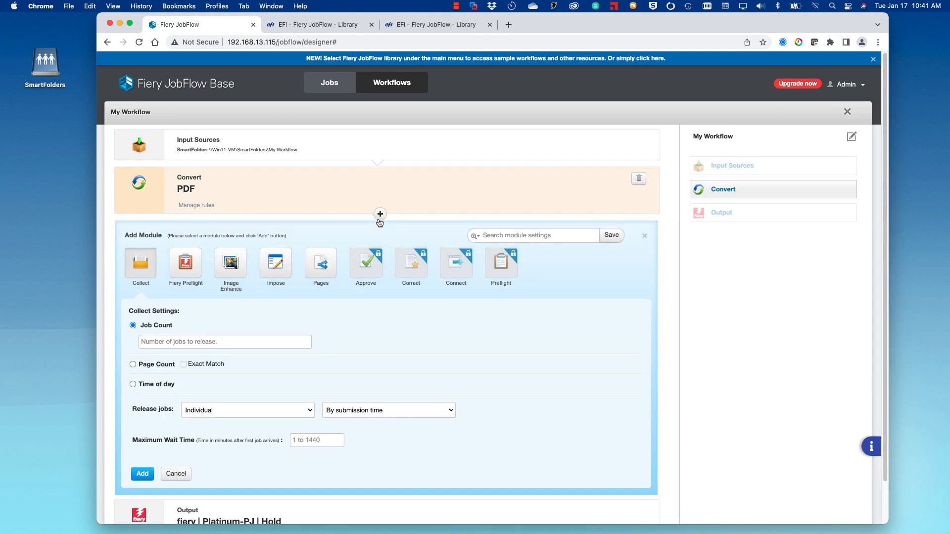
mouse_move(380, 214)
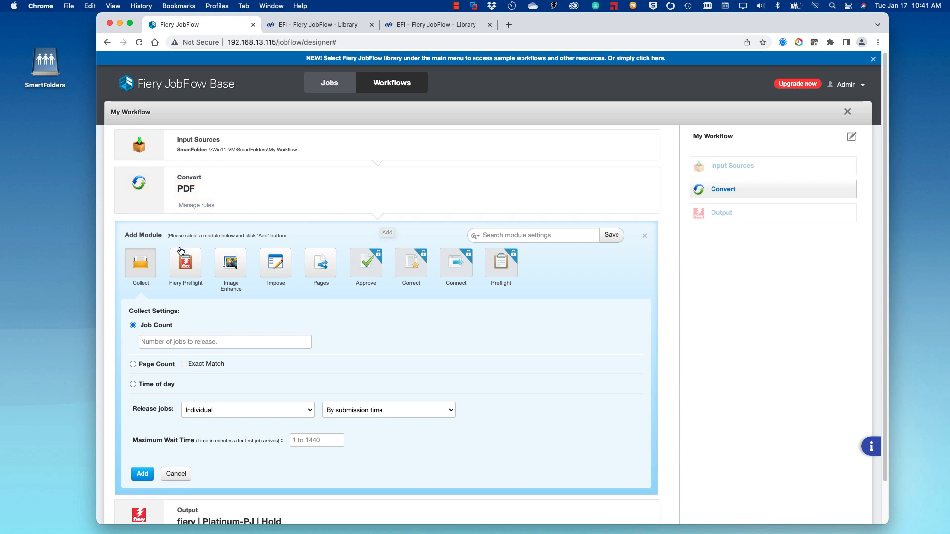
left_click(185, 262)
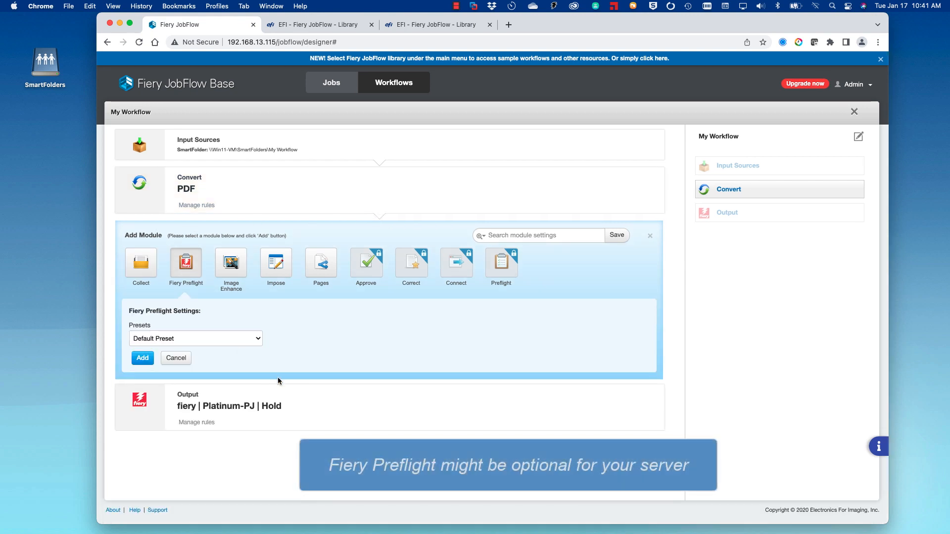
left_click(195, 339)
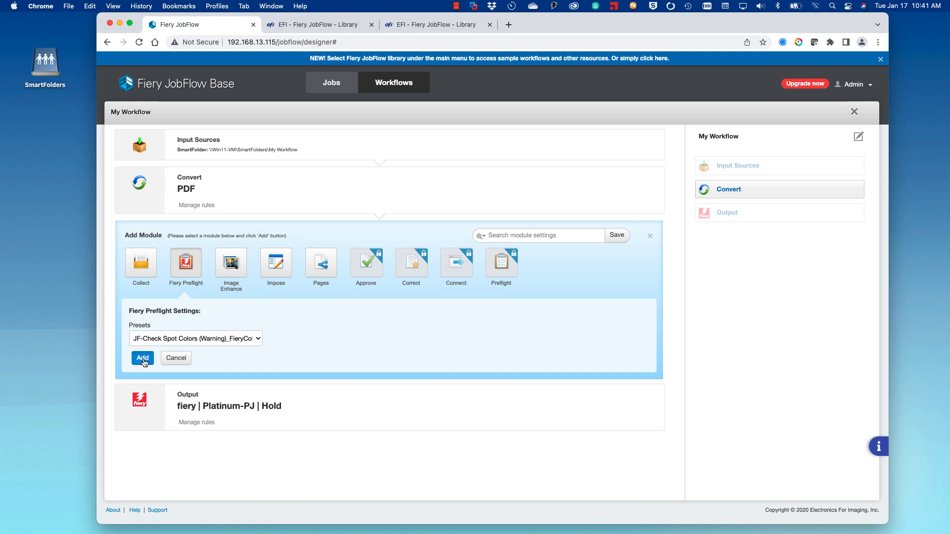
left_click(142, 358)
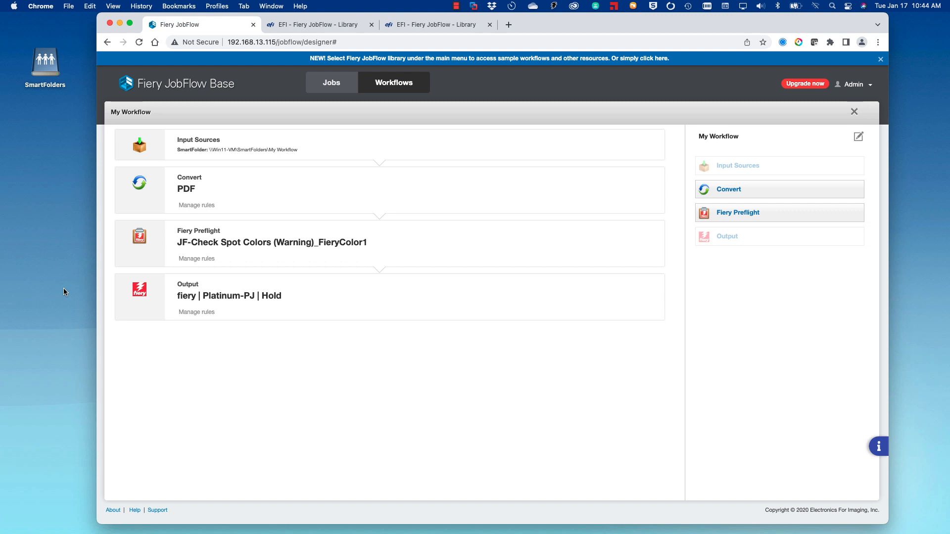
mouse_move(201, 262)
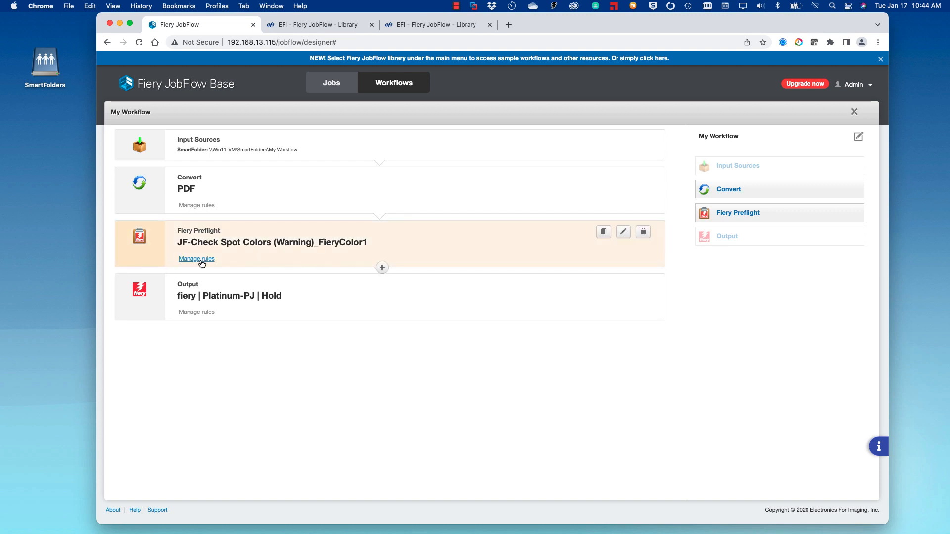
Step: Add a Fiery Preflight rule: if preflight fails, send an email to Admin
left_click(197, 259)
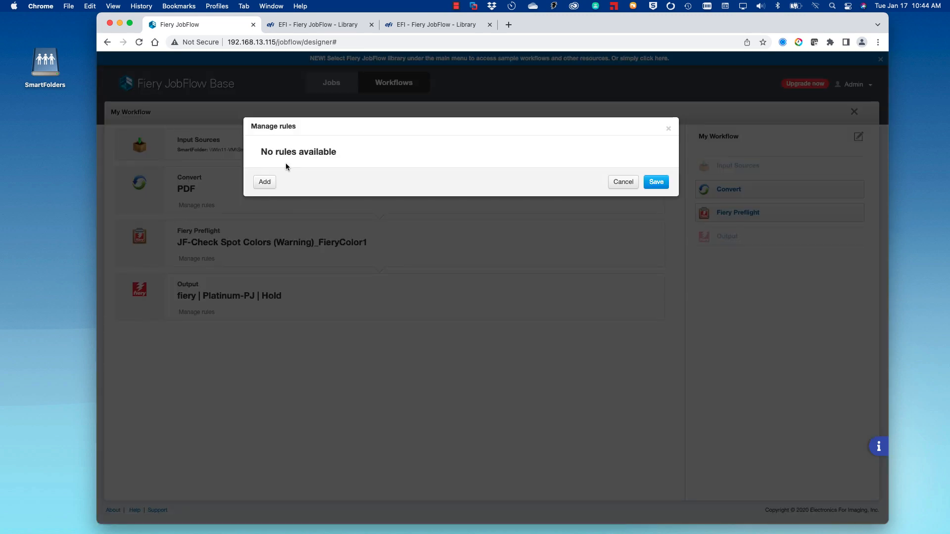
left_click(264, 181)
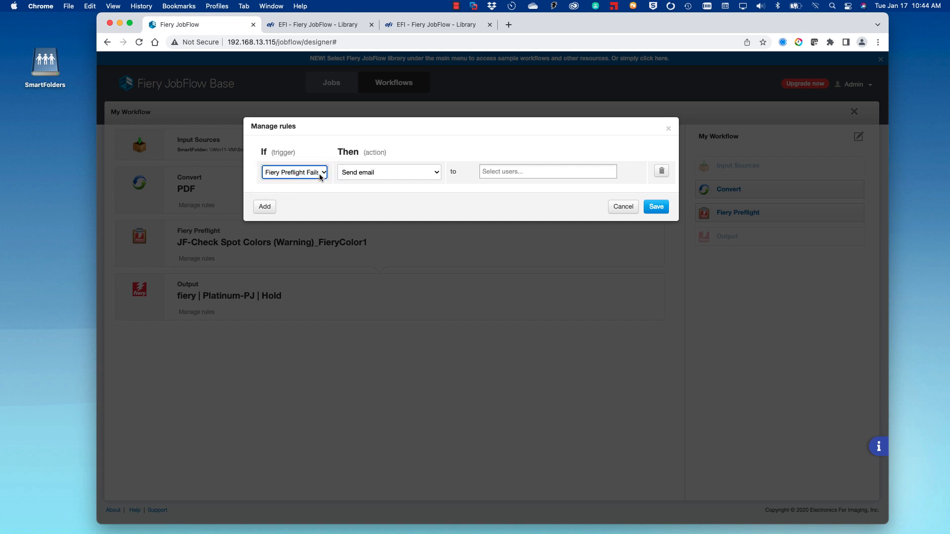
mouse_move(411, 180)
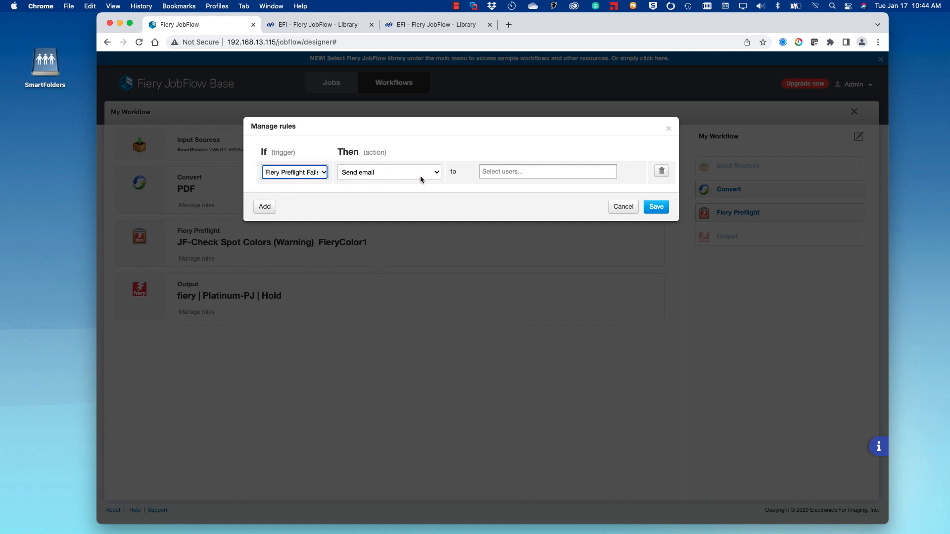
left_click(547, 171)
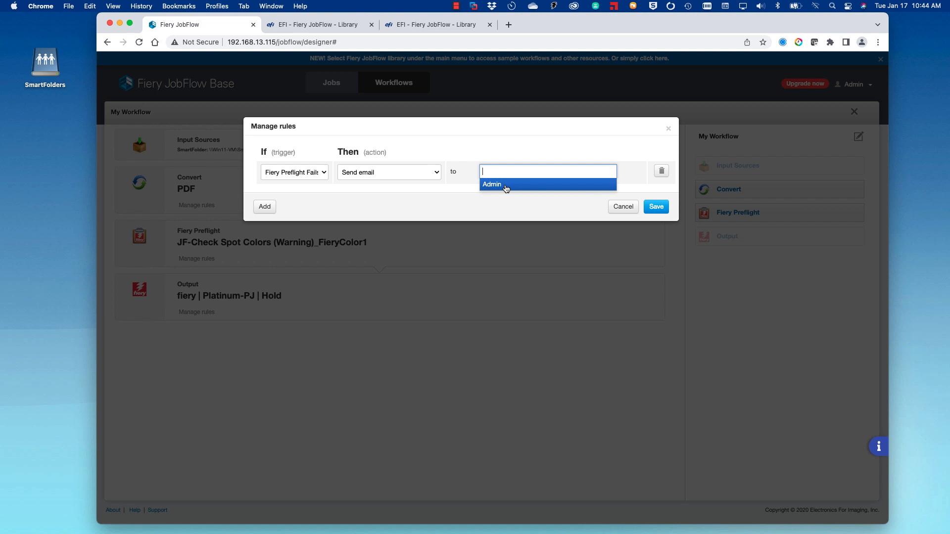
left_click(498, 184)
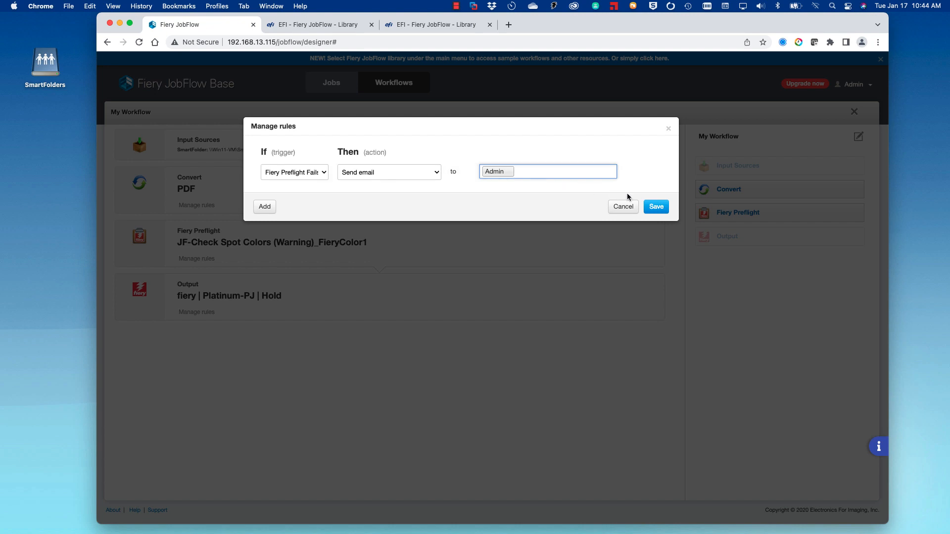
left_click(656, 207)
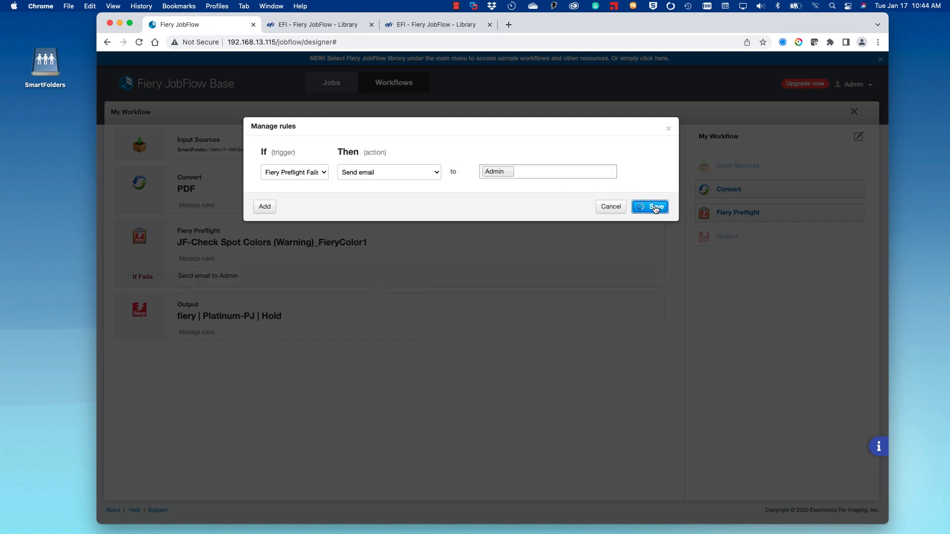
left_click(650, 206)
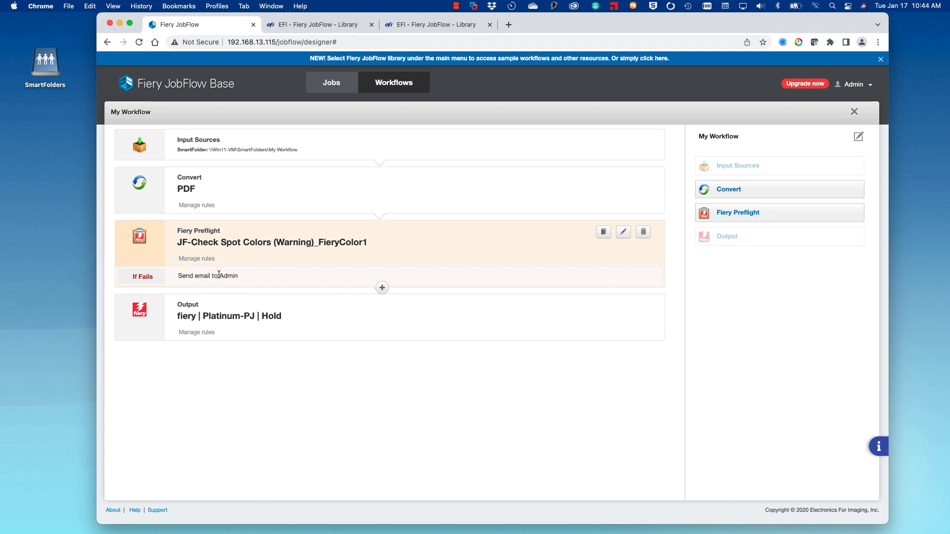
mouse_move(240, 274)
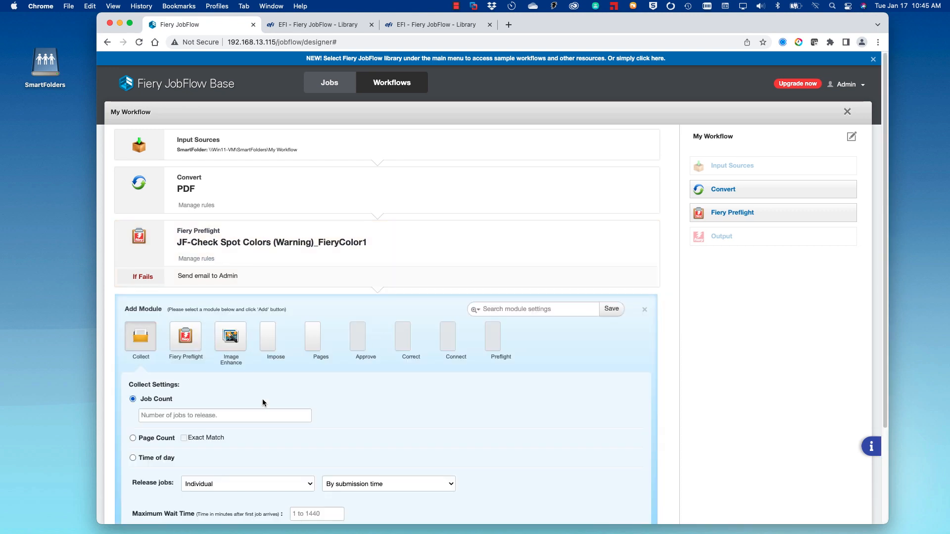
Step: Add an Image Enhance step with the JFB-Sharpen Images preset
left_click(231, 336)
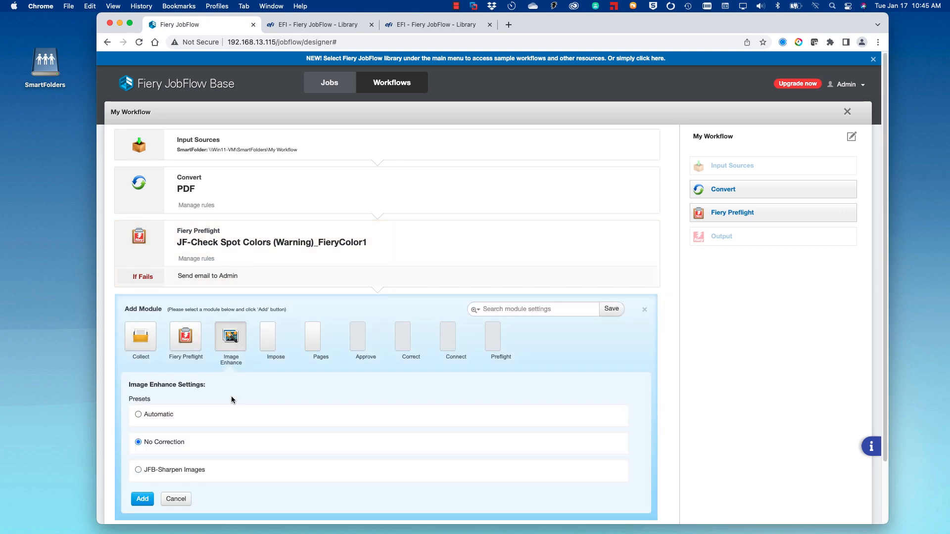
left_click(138, 470)
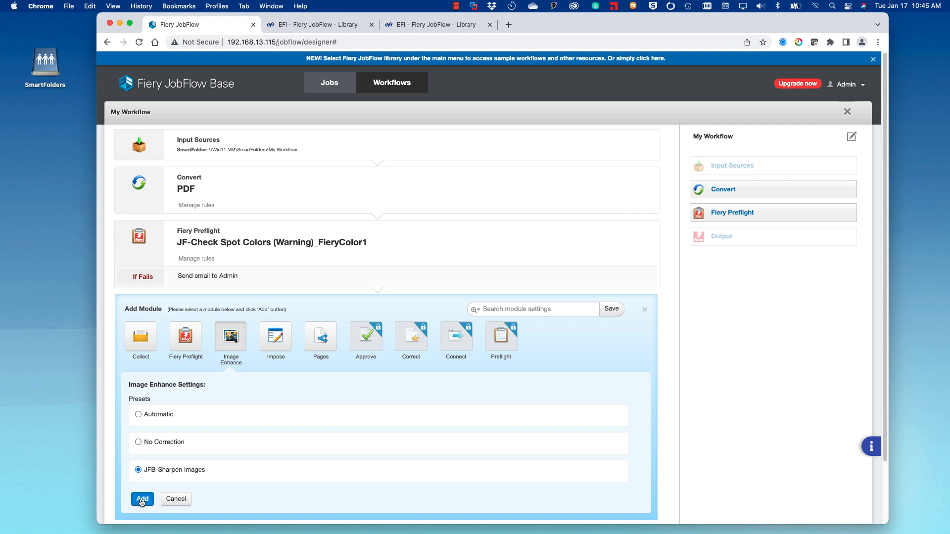
left_click(142, 500)
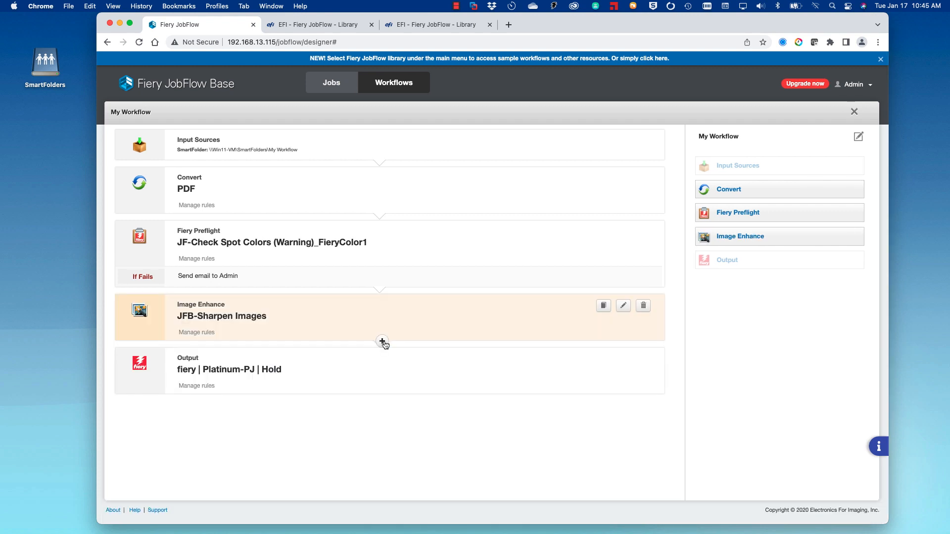
Step: Add an Impose step after Image Enhance using the JF-Calendar template
left_click(382, 341)
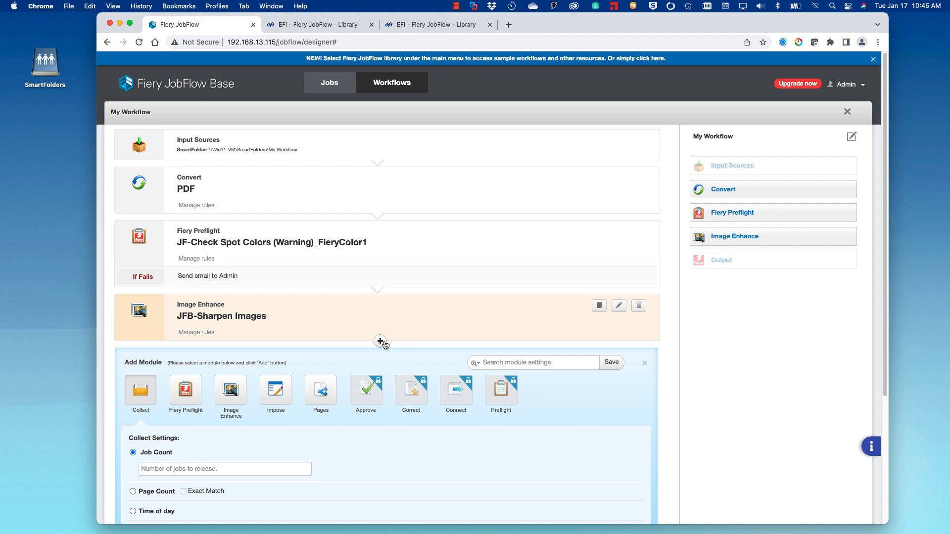
mouse_move(378, 342)
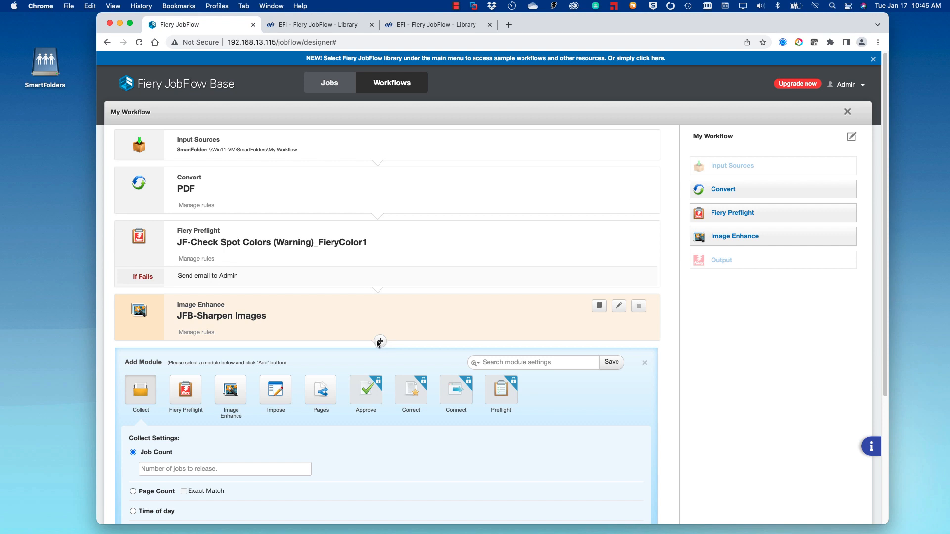
left_click(275, 389)
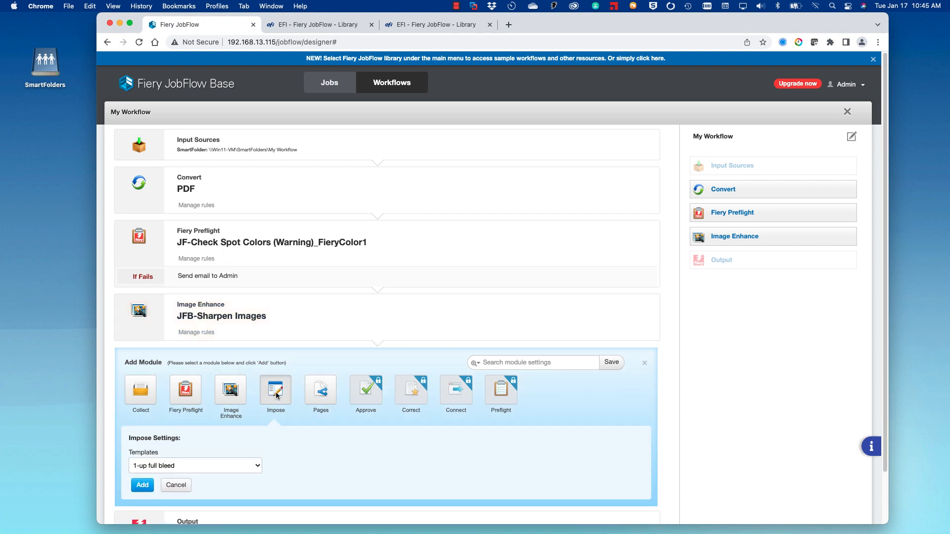
left_click(195, 465)
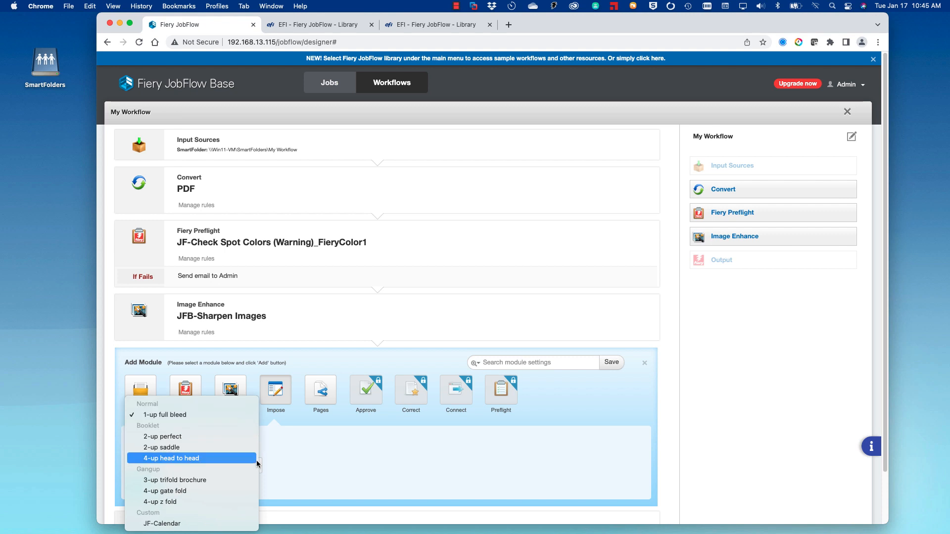
left_click(163, 523)
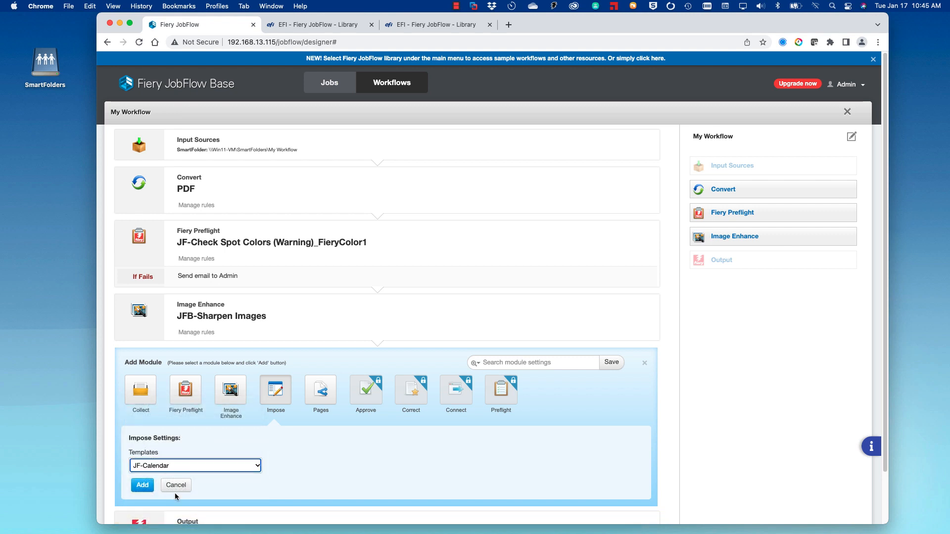
left_click(142, 485)
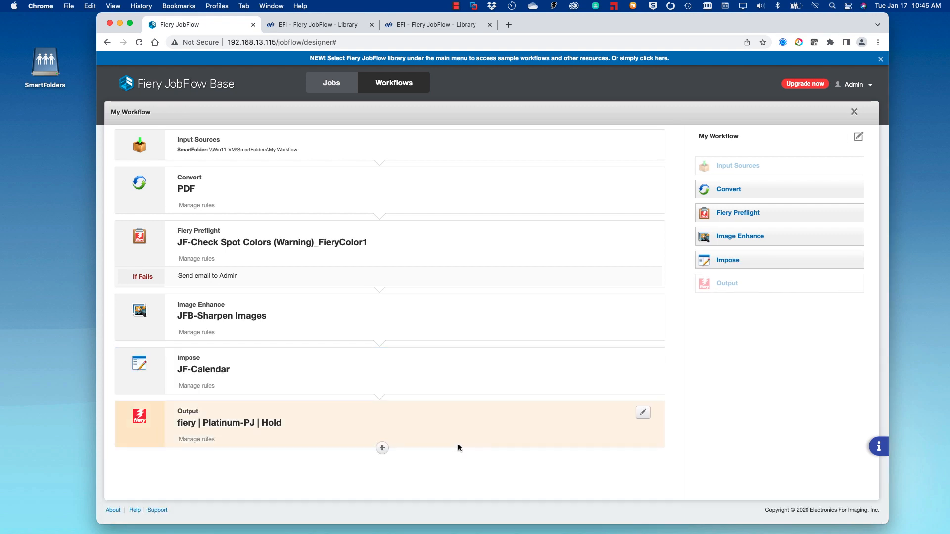
Step: Save the Output step with the JF-Calendar job preset and JobExpert applied for Image quality
left_click(643, 413)
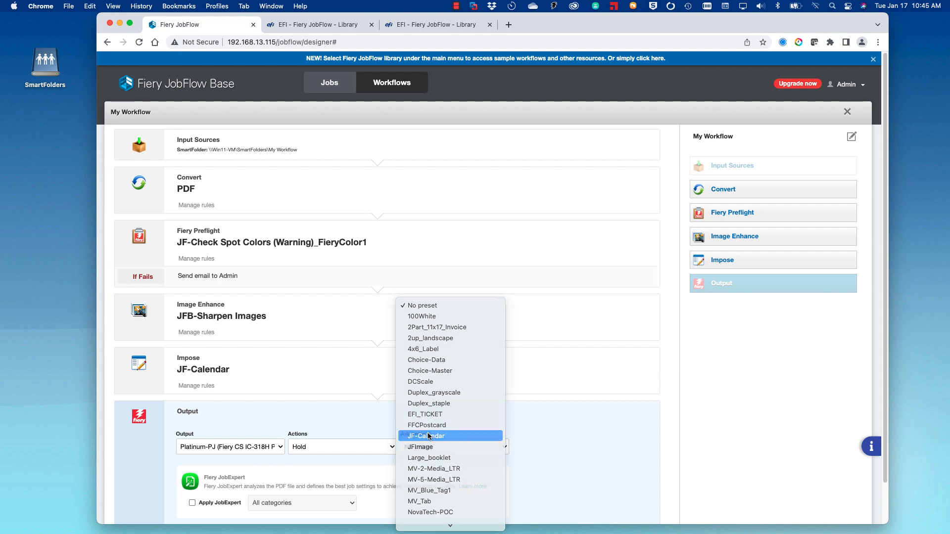
left_click(426, 436)
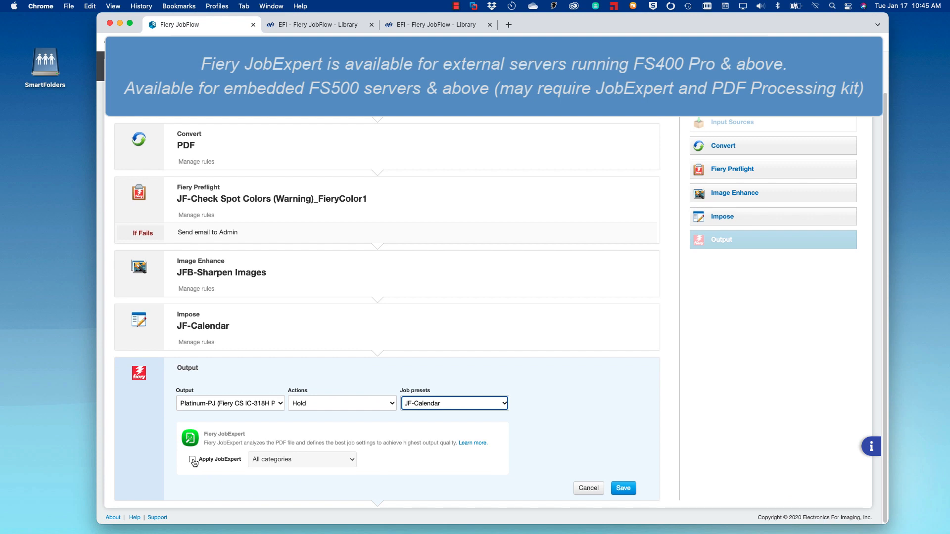
left_click(192, 460)
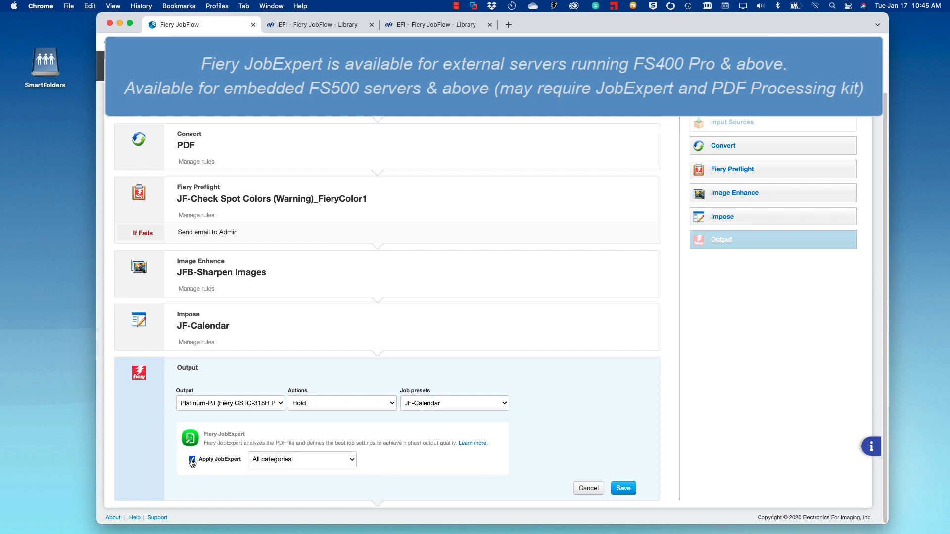
left_click(301, 459)
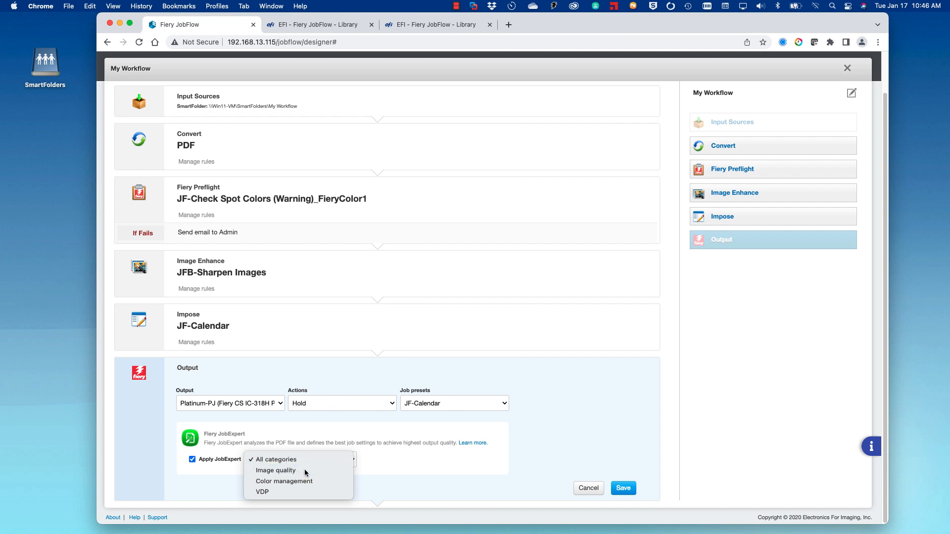
left_click(275, 470)
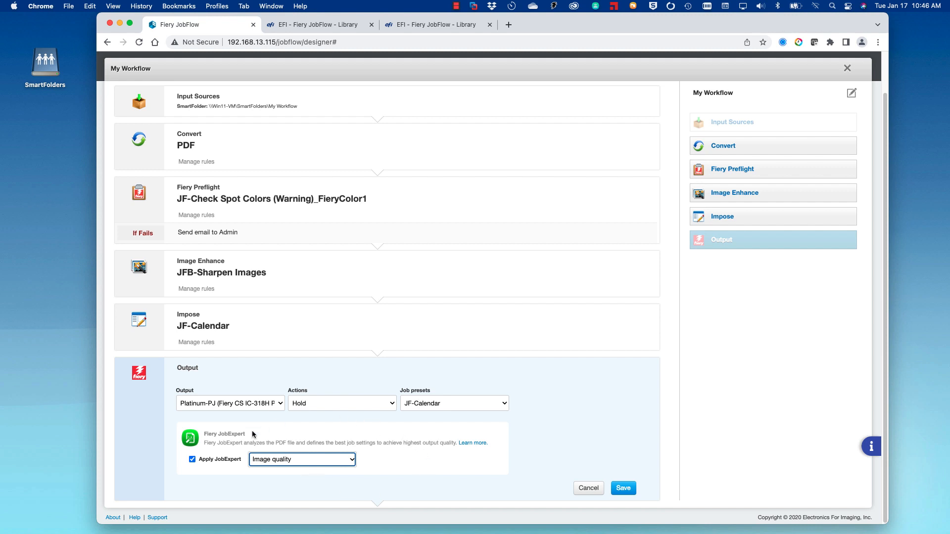
mouse_move(271, 471)
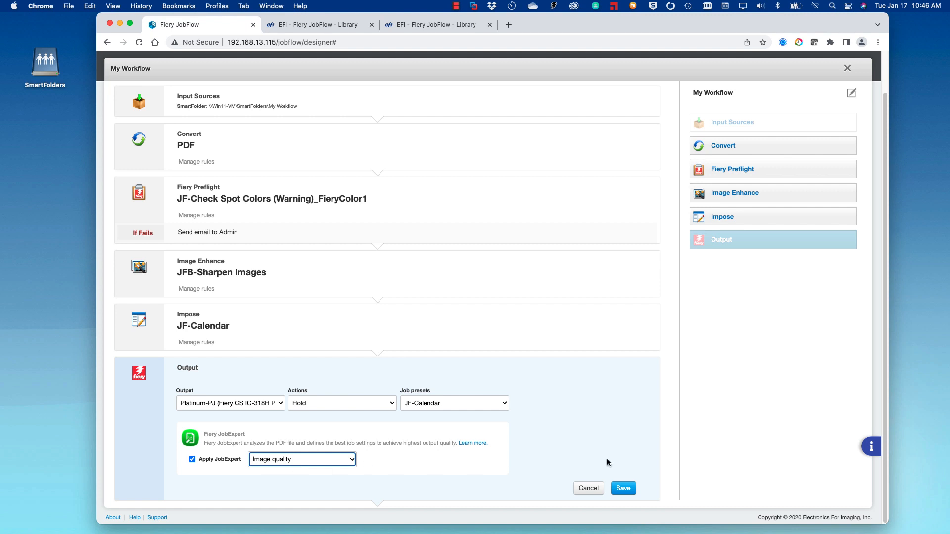
left_click(623, 489)
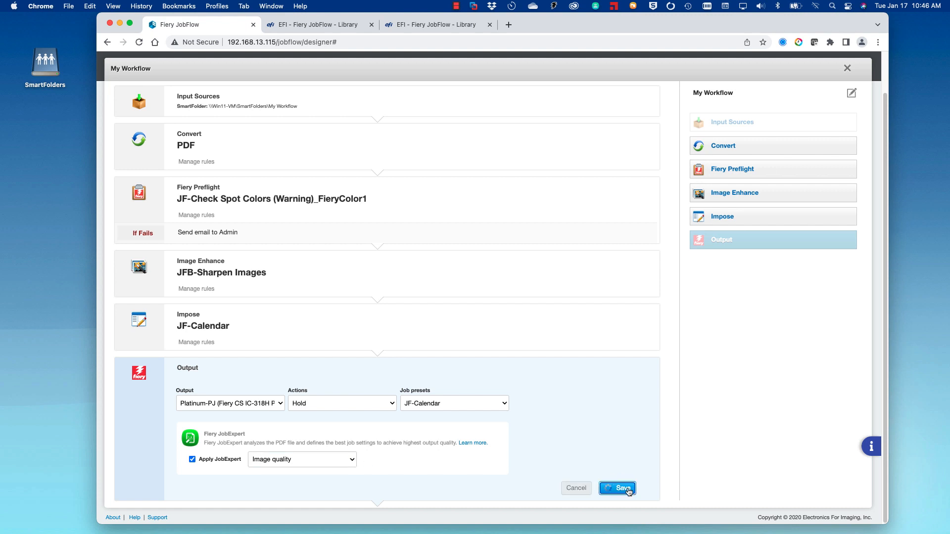
left_click(618, 488)
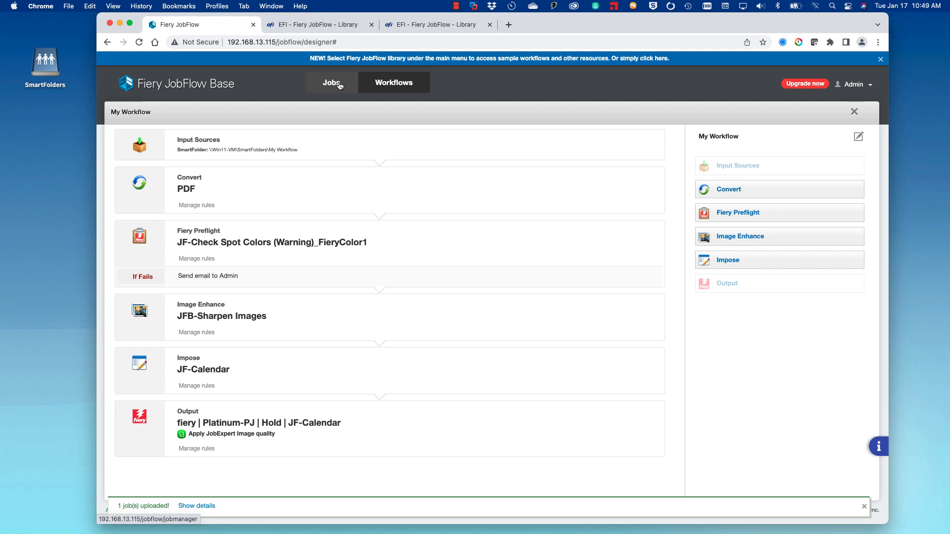
Step: View the Fiery Preflight report for the completed DRP-Route-Calendar.pdf job
left_click(330, 82)
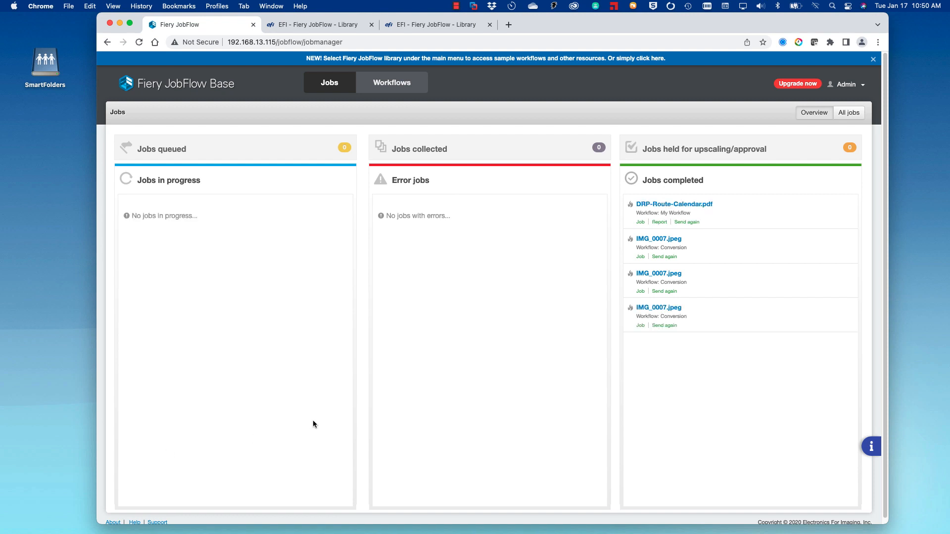
mouse_move(684, 232)
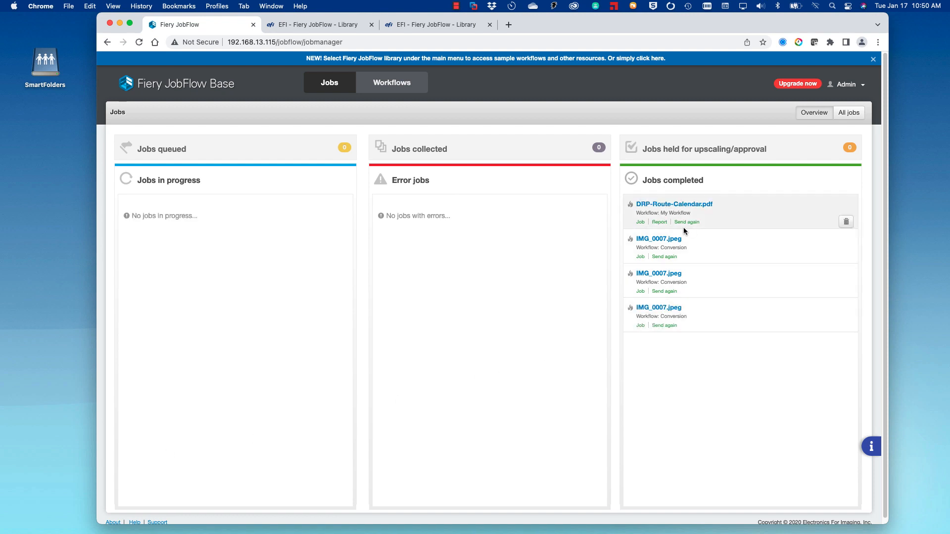
mouse_move(663, 227)
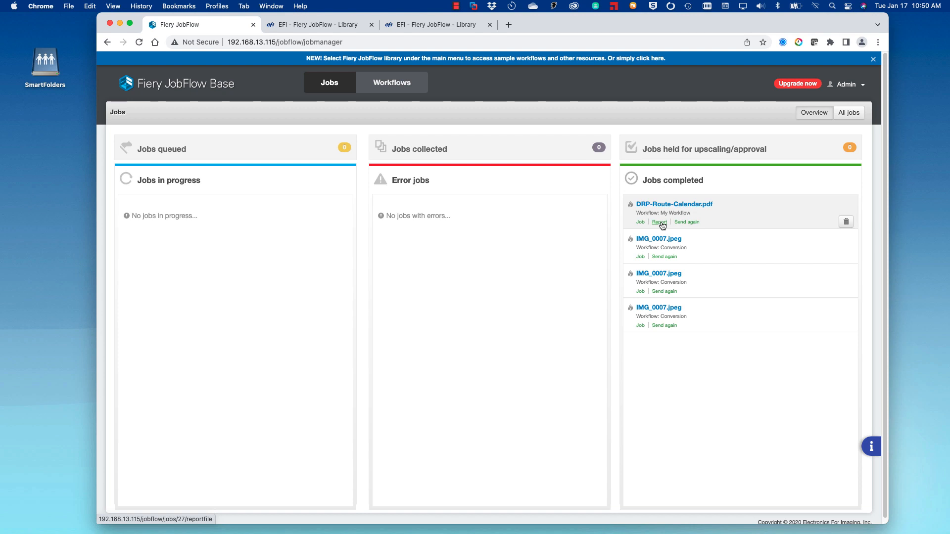
left_click(661, 222)
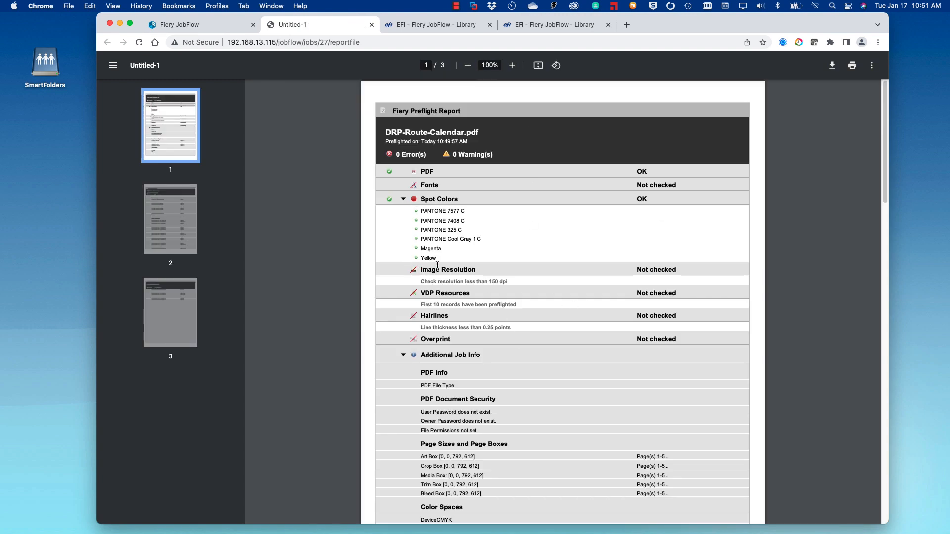
mouse_move(450, 178)
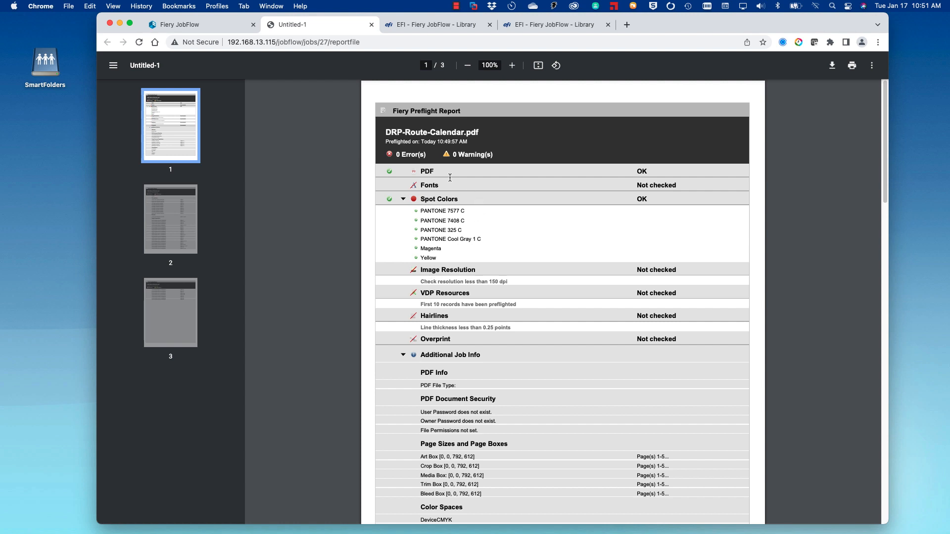
mouse_move(436, 280)
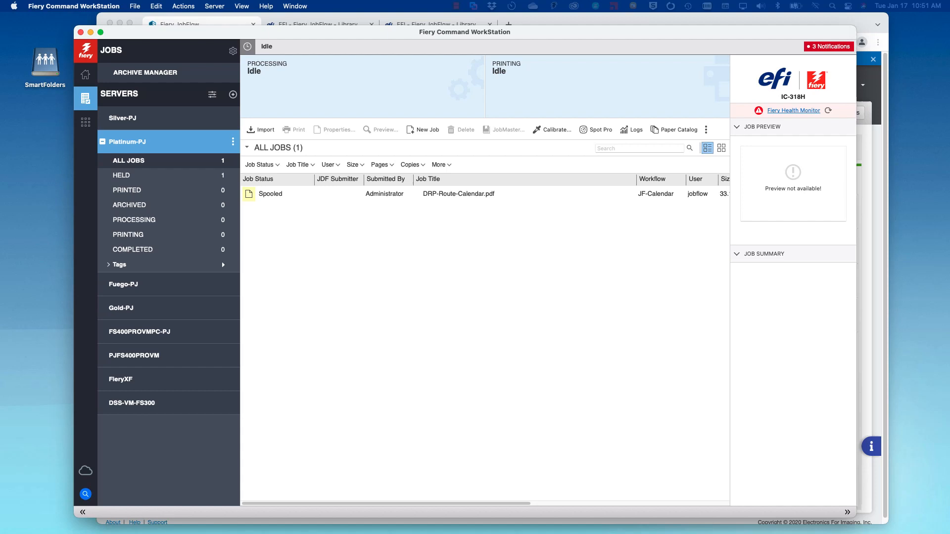
Step: Preview the DRP-Route-Calendar.pdf job in Platinum-PJ from its right-click menu
left_click(458, 194)
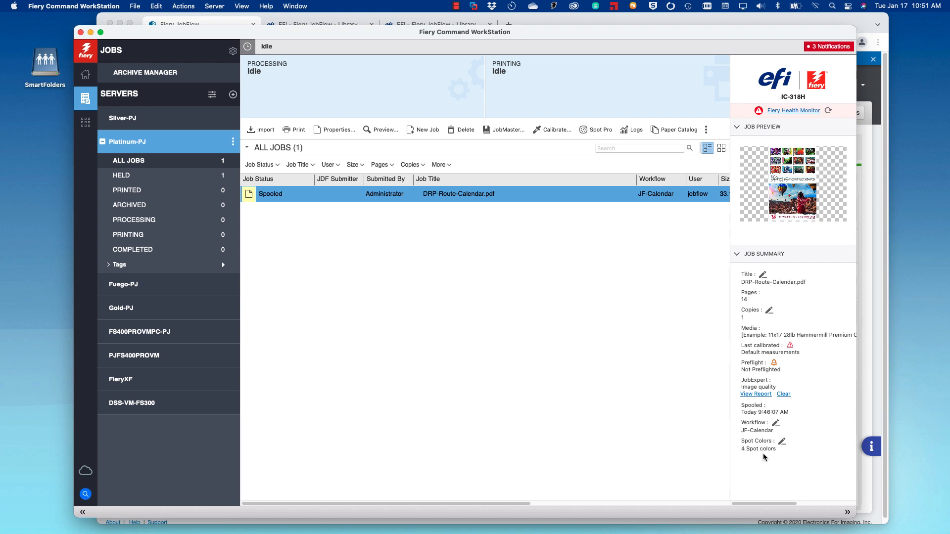
mouse_move(757, 454)
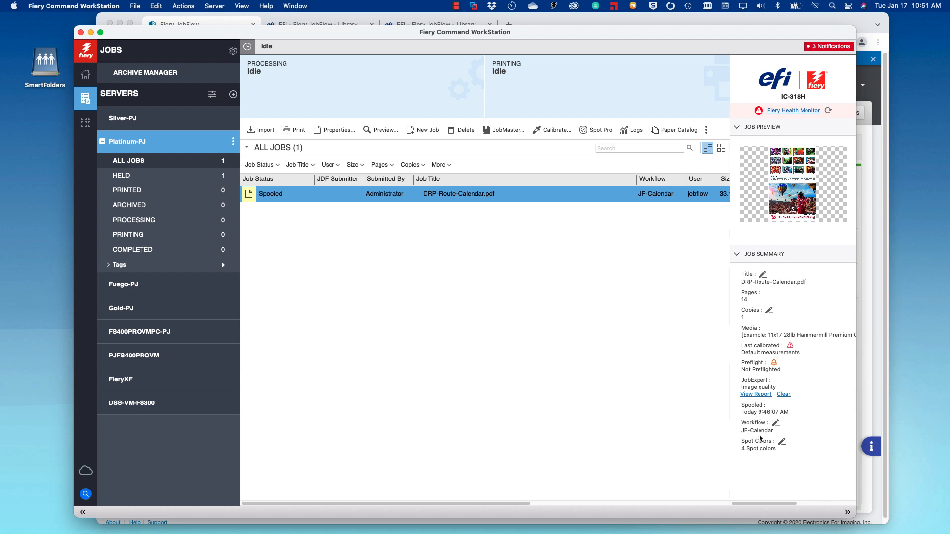
right_click(444, 193)
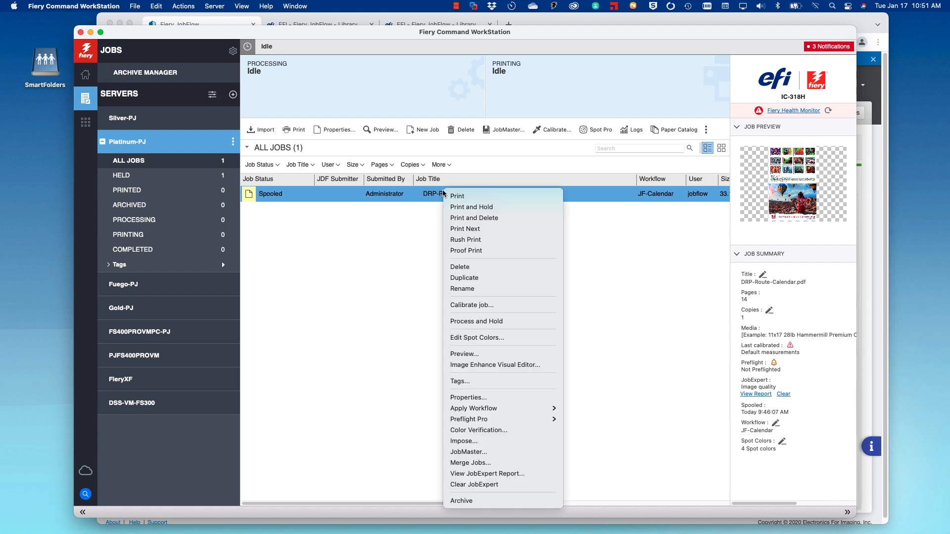
mouse_move(480, 304)
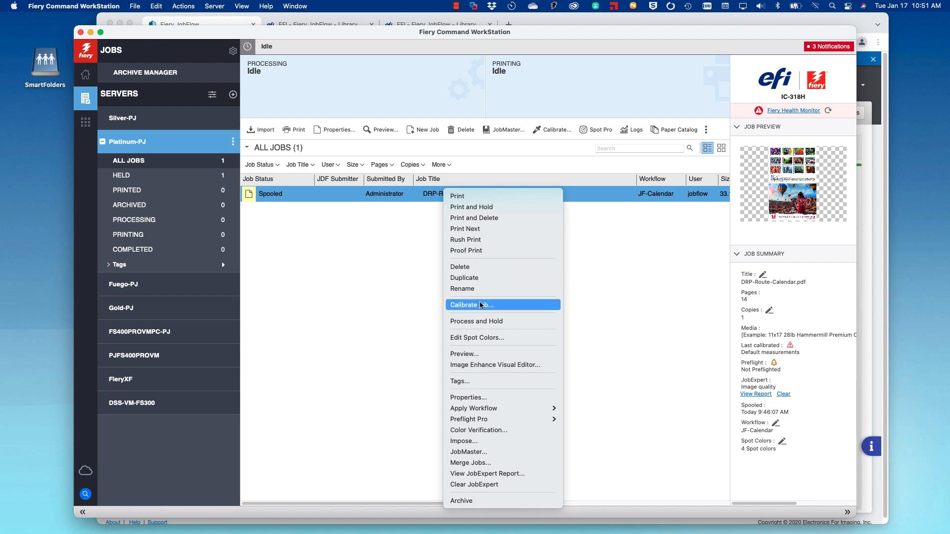
left_click(464, 353)
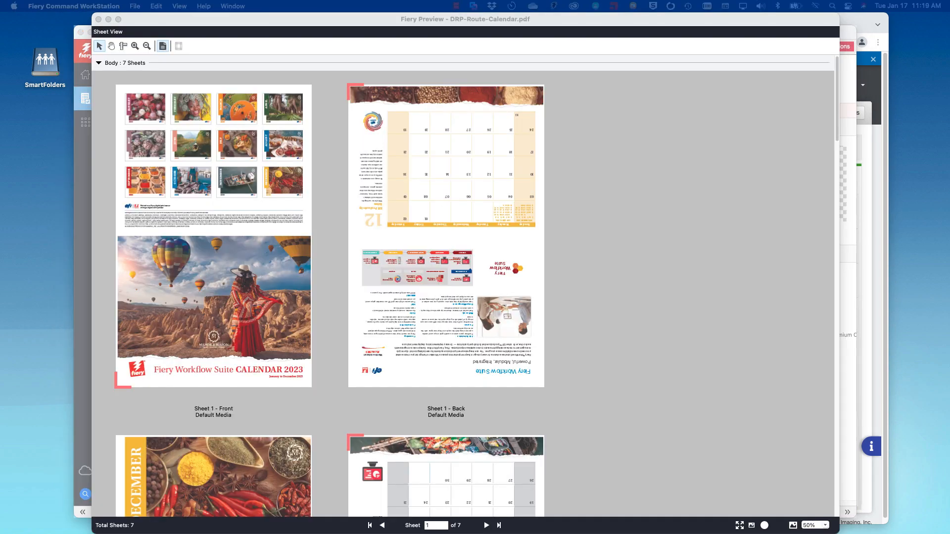